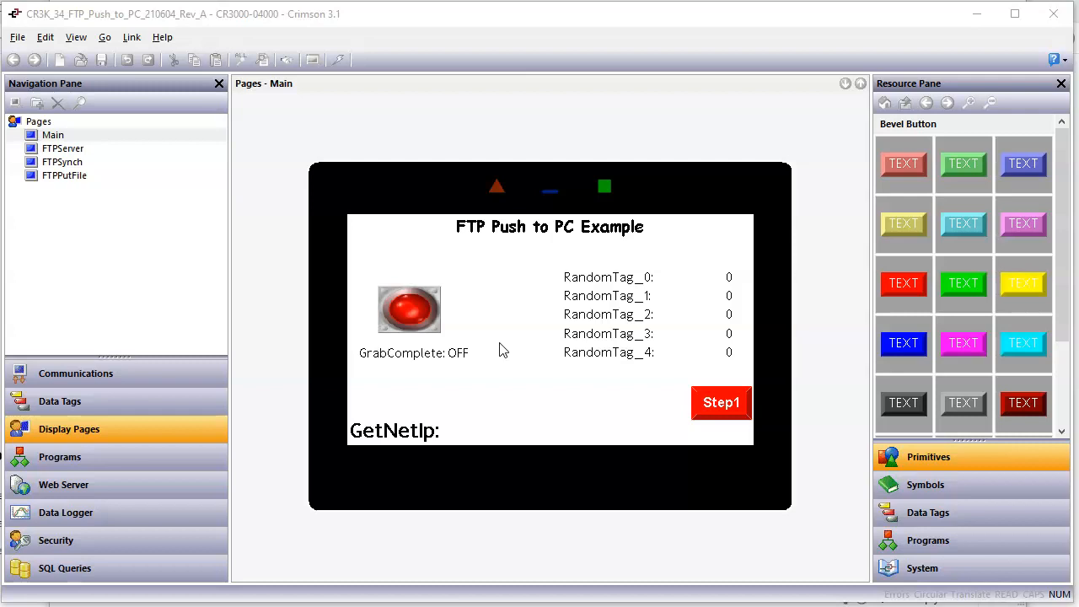
mouse_move(506, 328)
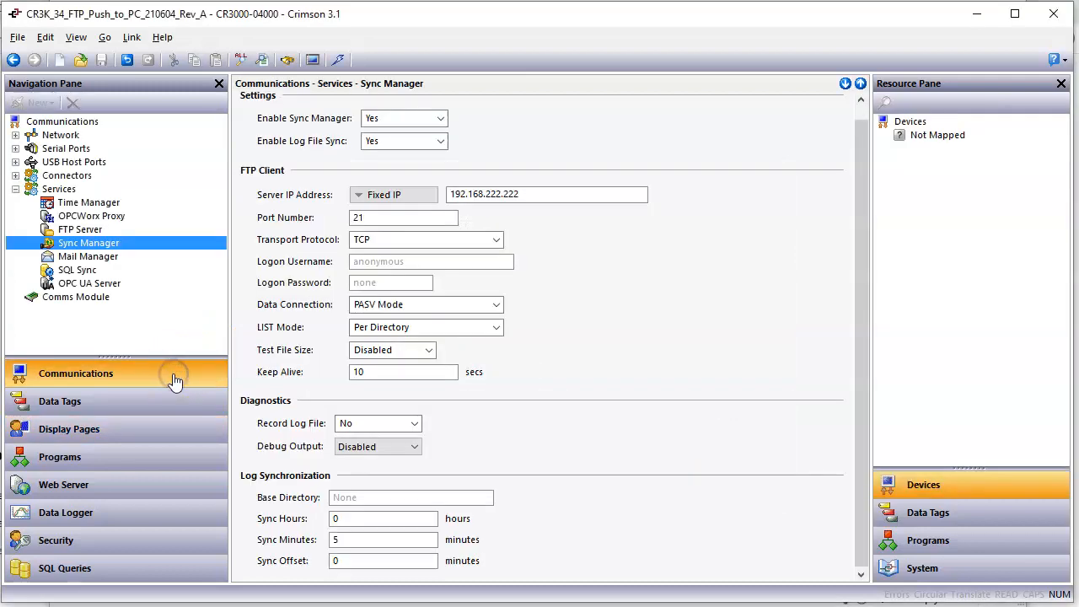
mouse_move(166, 311)
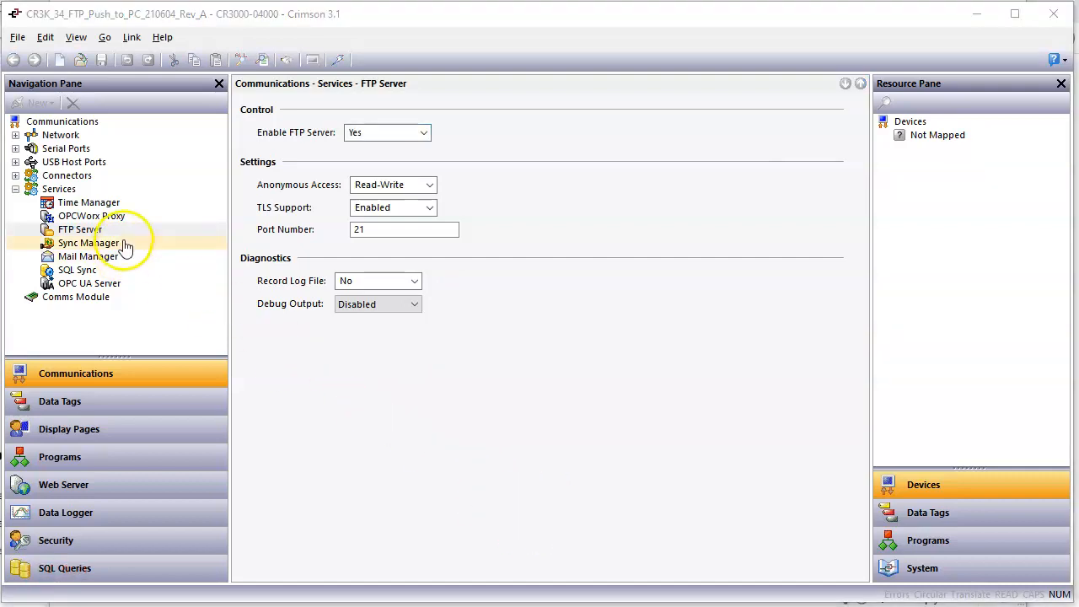
Step: Review Sync Manager: log sync every 5 minutes to FTP server 192.168.222.222, port 21
click(89, 243)
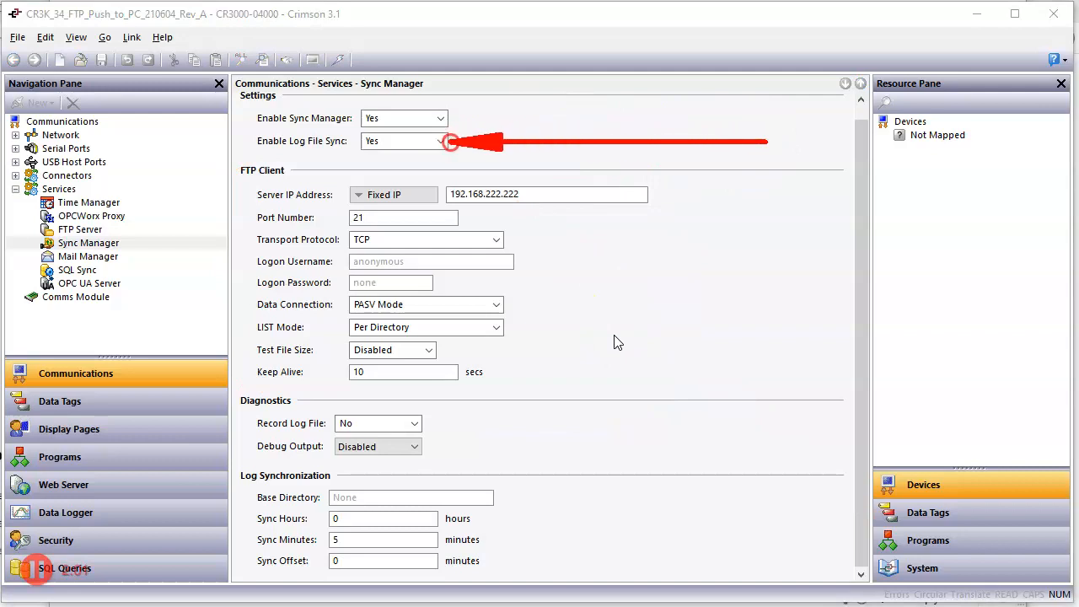
mouse_move(496, 477)
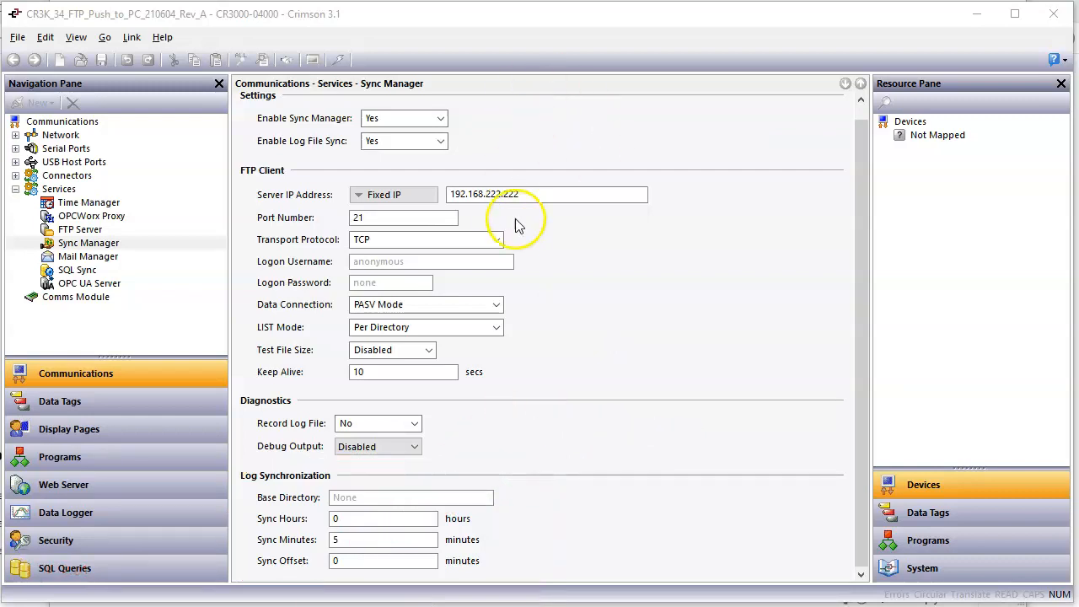
mouse_move(513, 236)
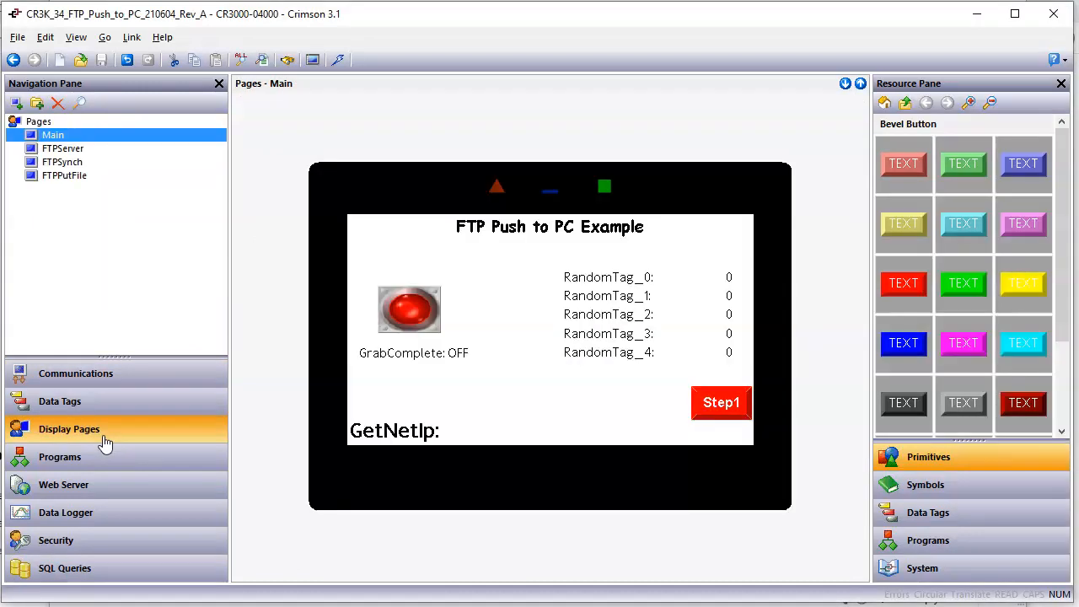
click(409, 310)
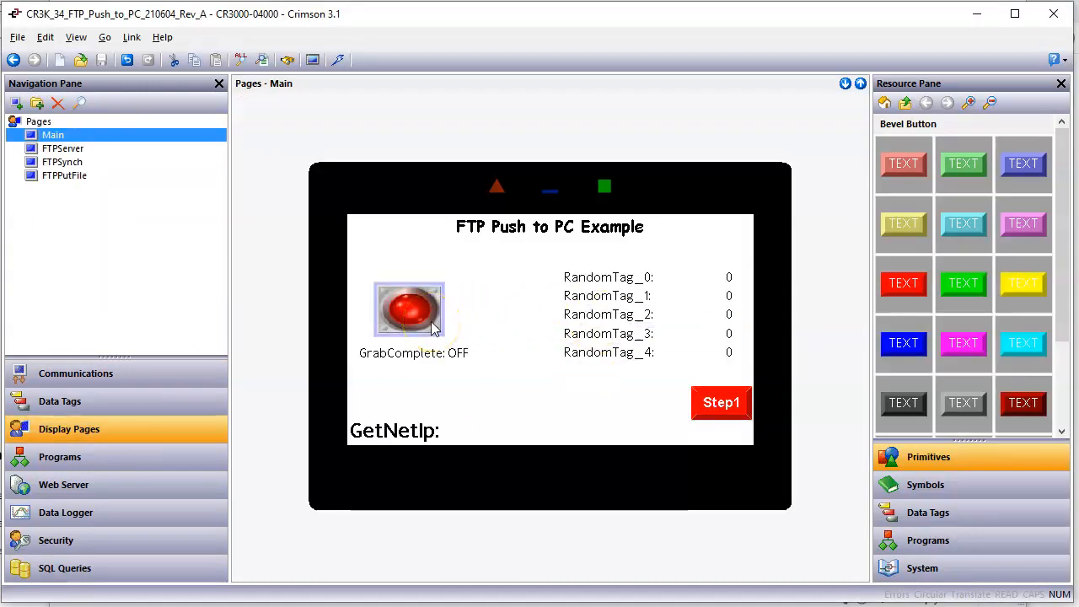
right_click(409, 309)
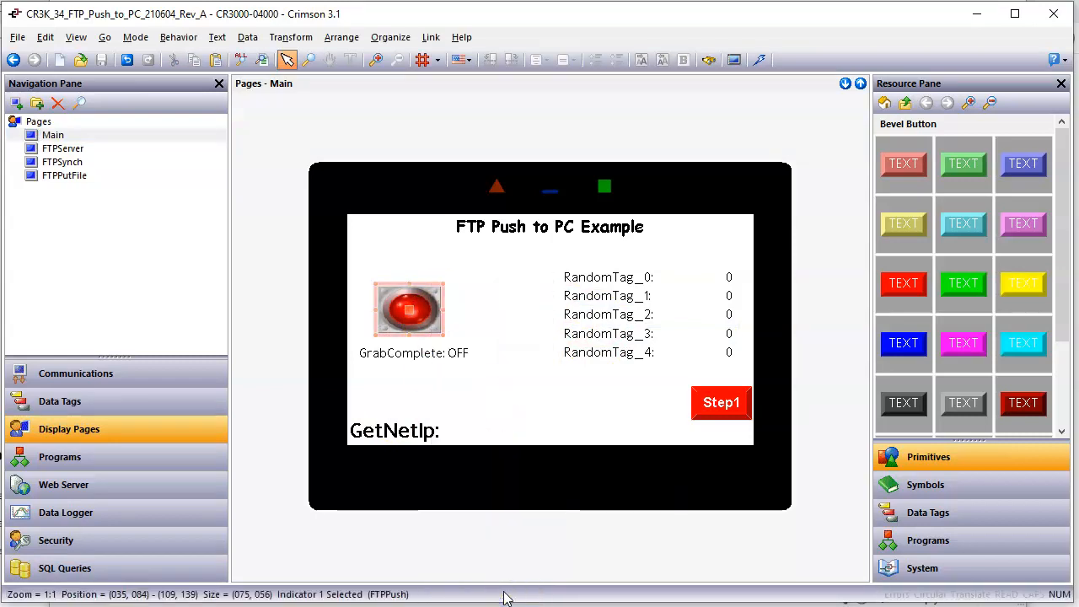
double_click(409, 310)
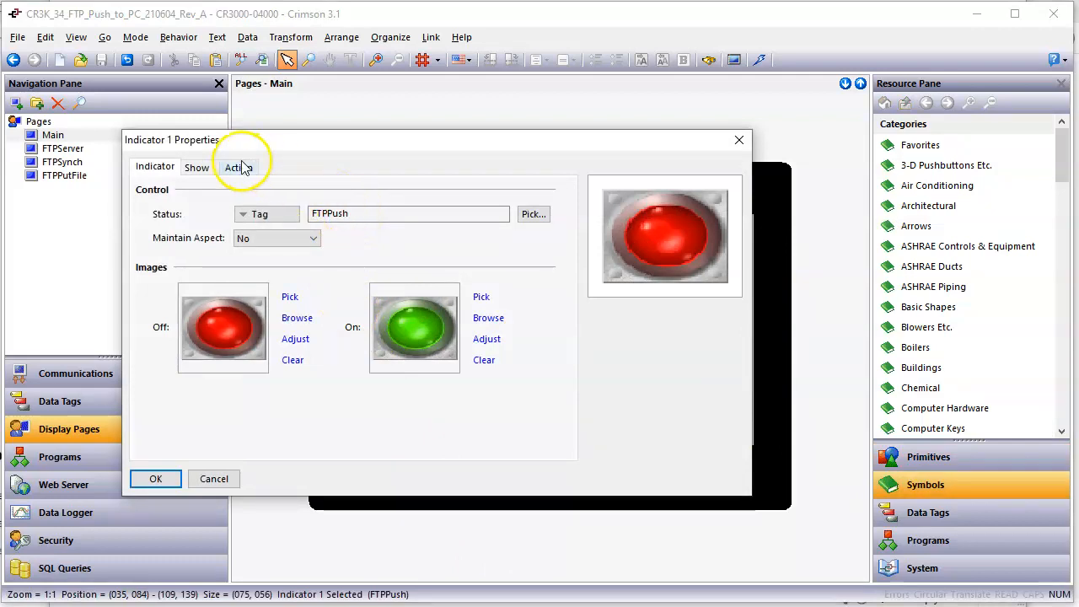
click(239, 167)
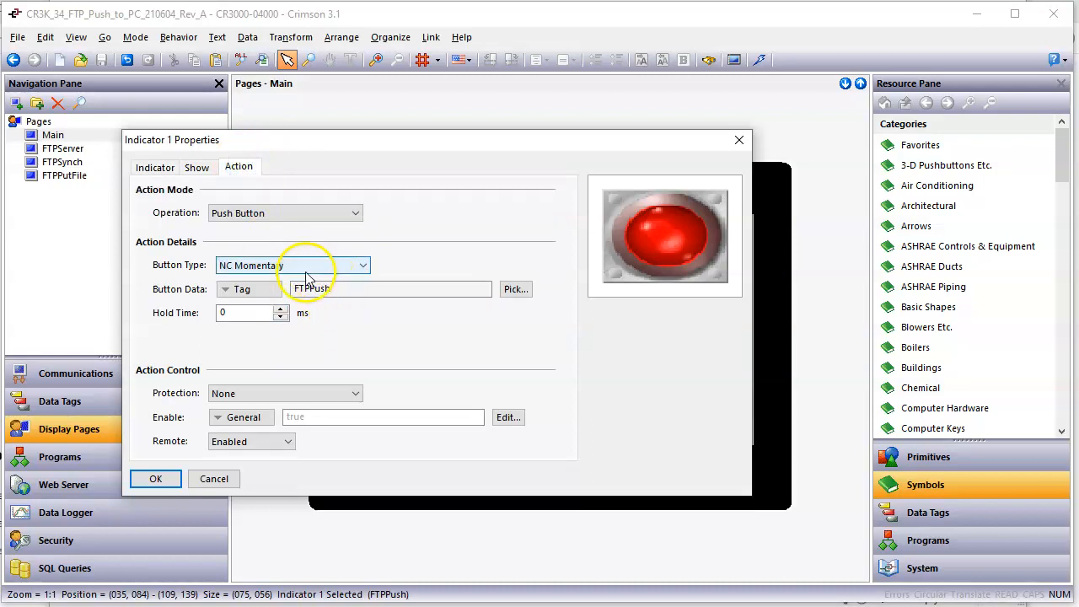
mouse_move(320, 314)
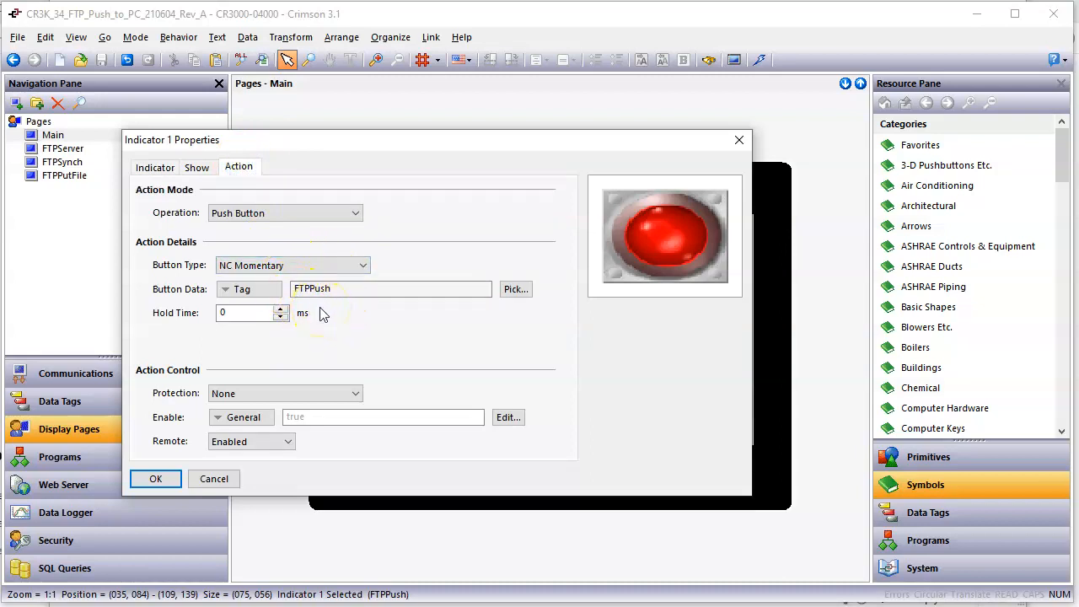
mouse_move(320, 310)
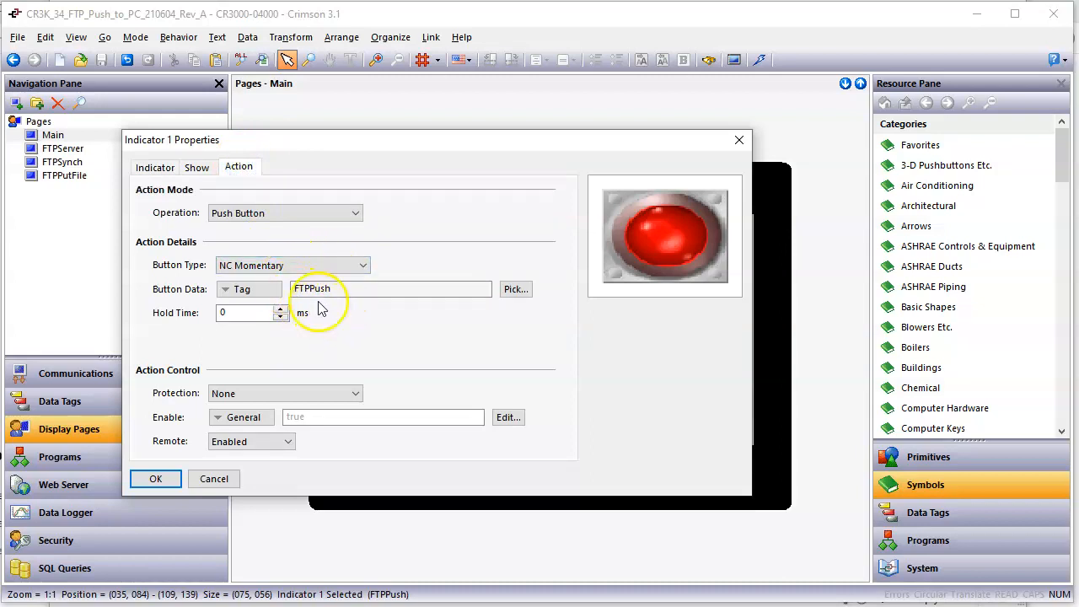
click(155, 478)
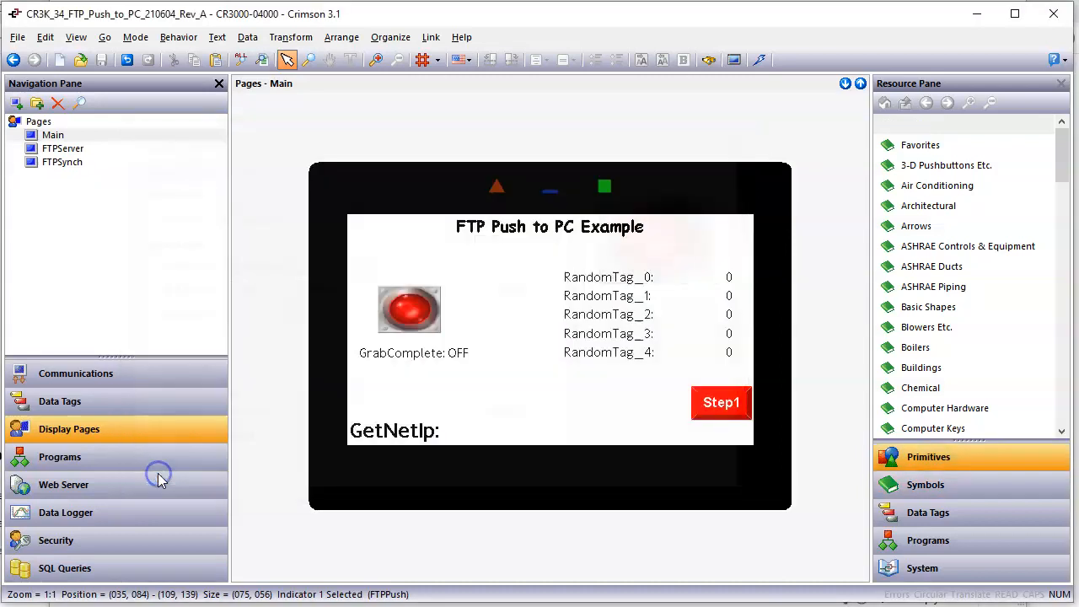
Step: Jump from the red button to the FTPPush tag and its FTP_Send() trigger
right_click(409, 309)
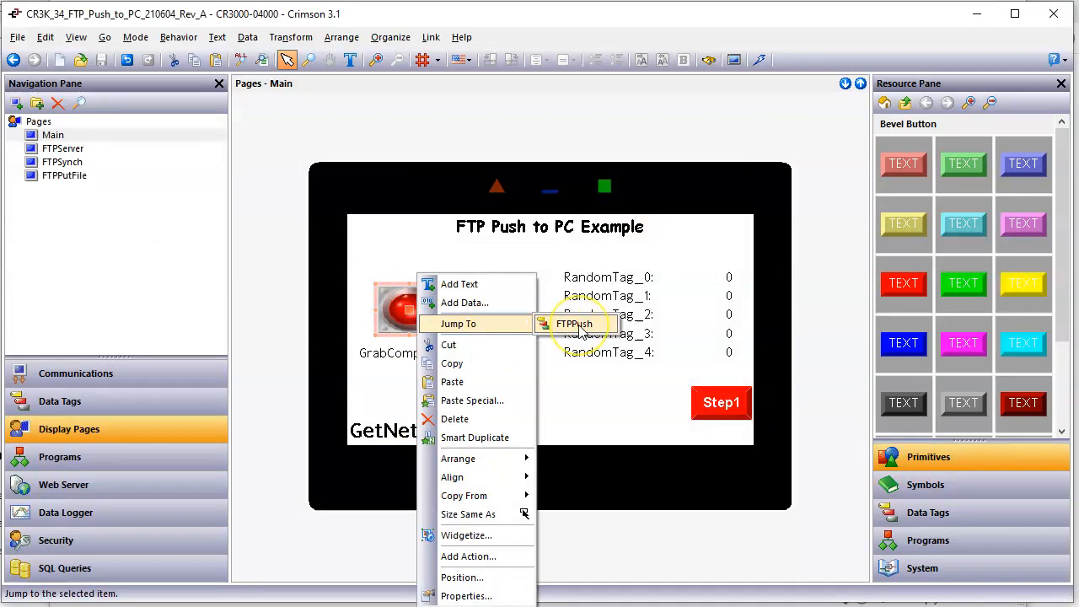
click(575, 324)
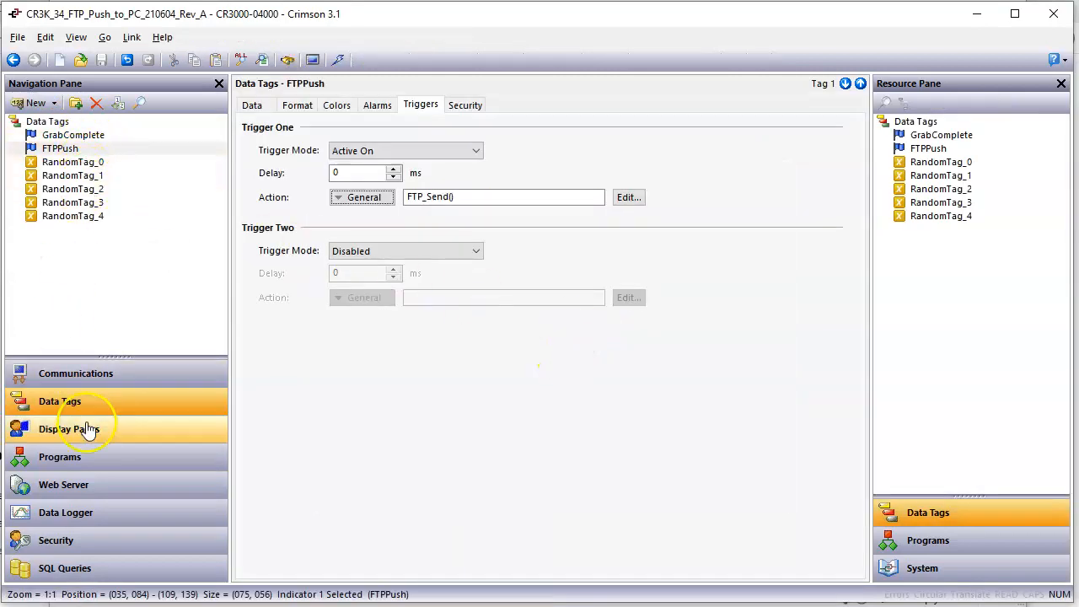
mouse_move(289, 375)
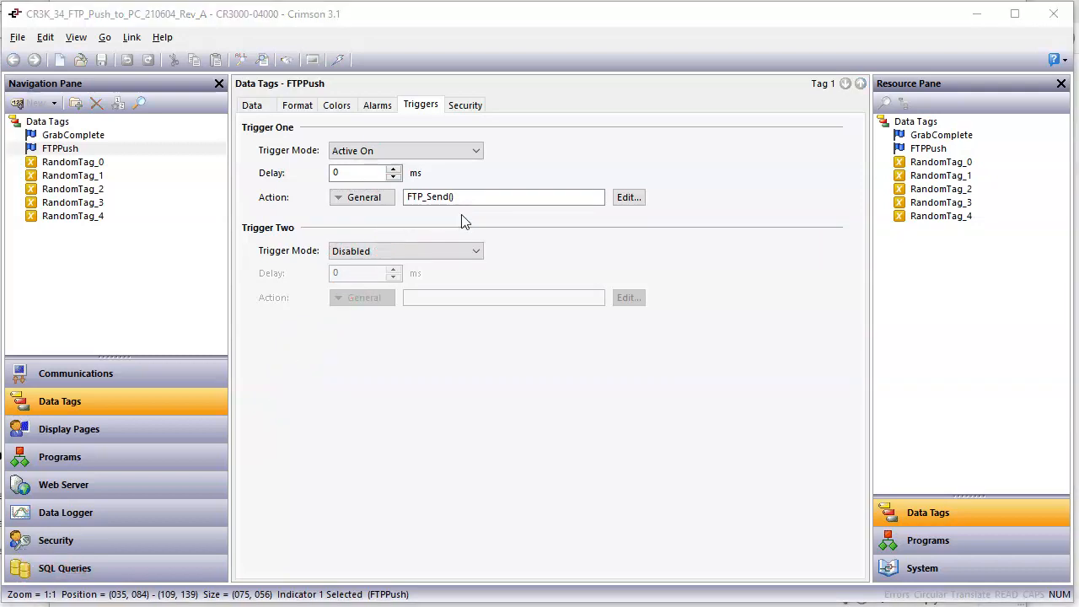
mouse_move(403, 226)
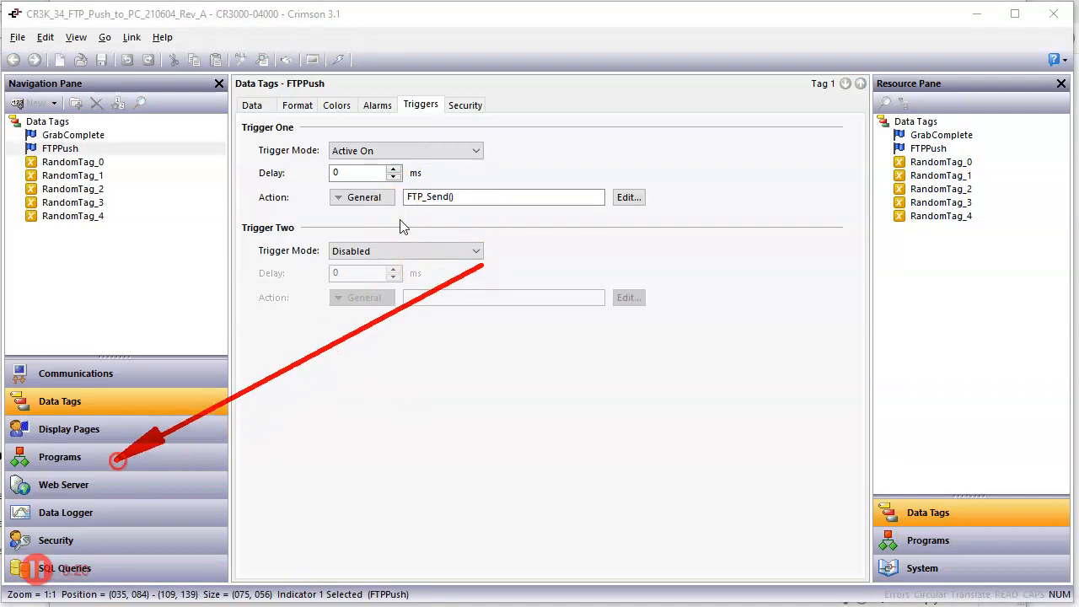
Step: View the FTP_Send program that pushes Drivers.csv to the DA70 as CompanyCodes.csv
click(60, 457)
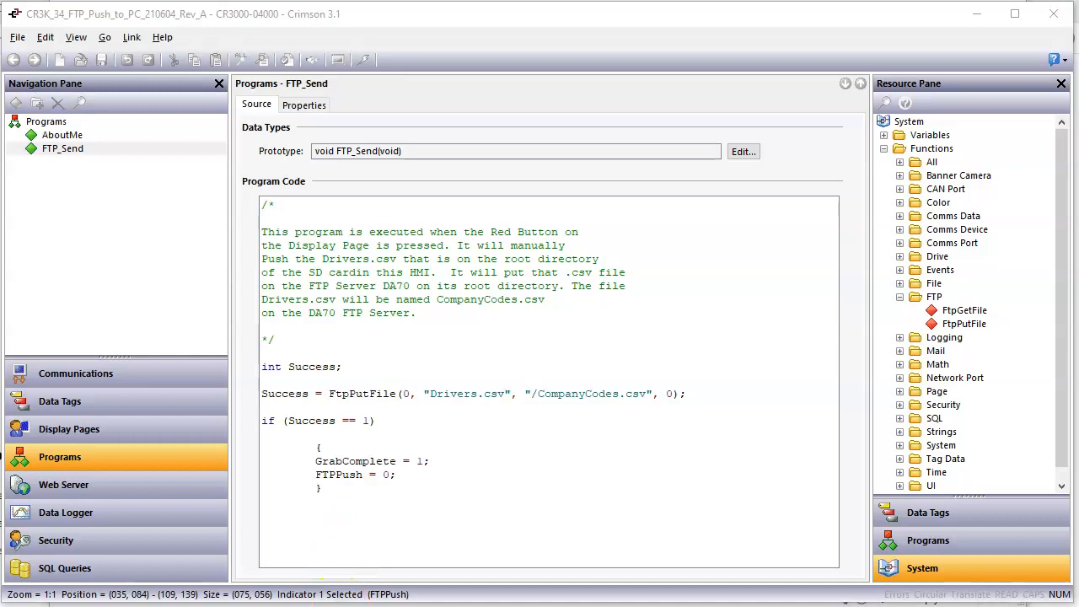
Step: Check the DA70_FTP_Server project's network interface address 192.168.222.222 in Crimson 3.2
click(68, 429)
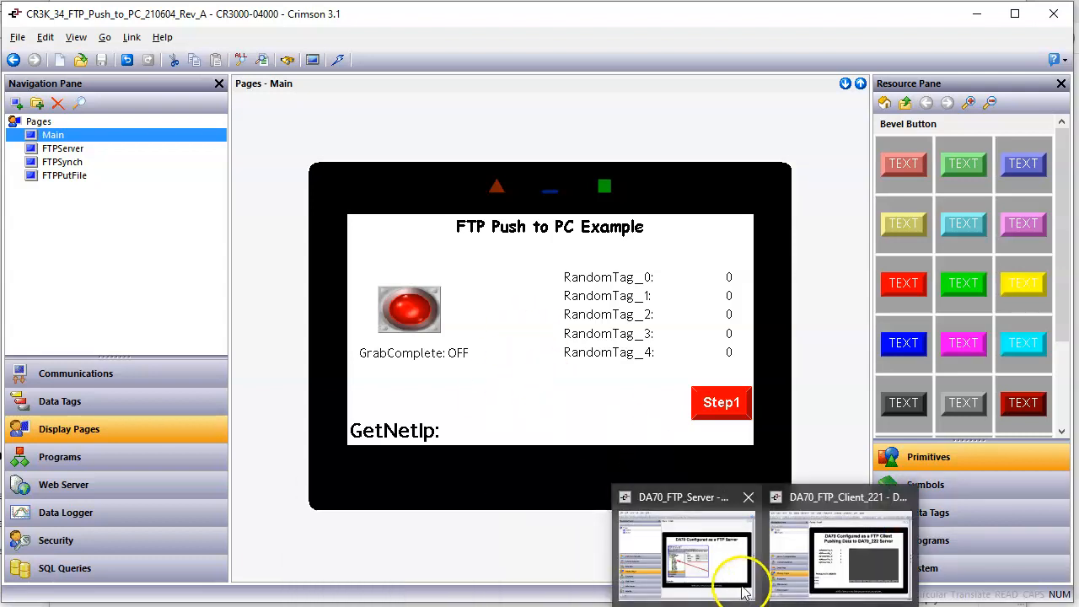
click(686, 552)
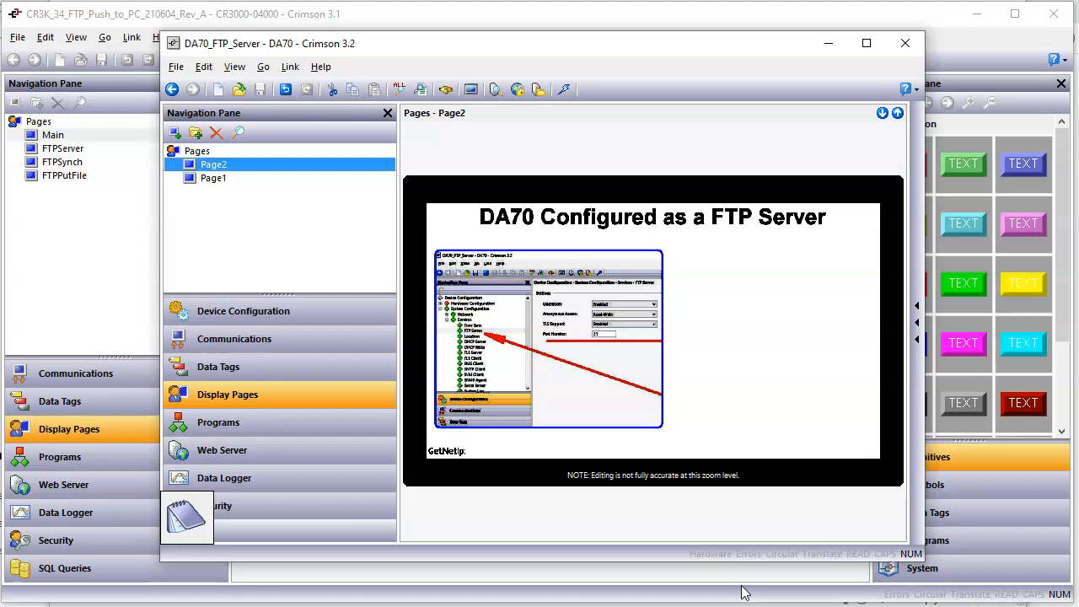
mouse_move(375, 328)
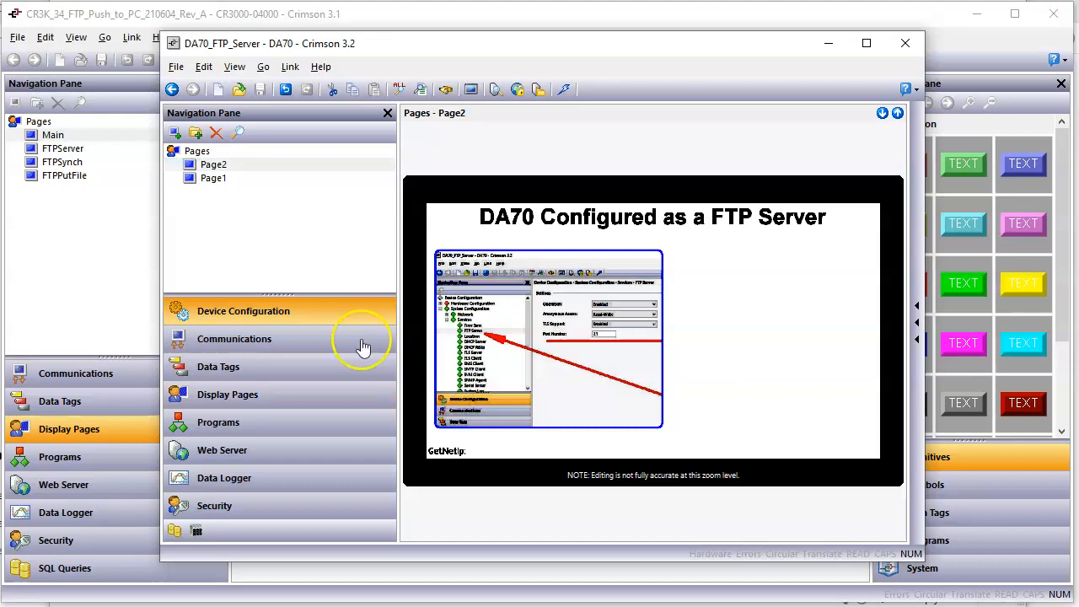
click(244, 311)
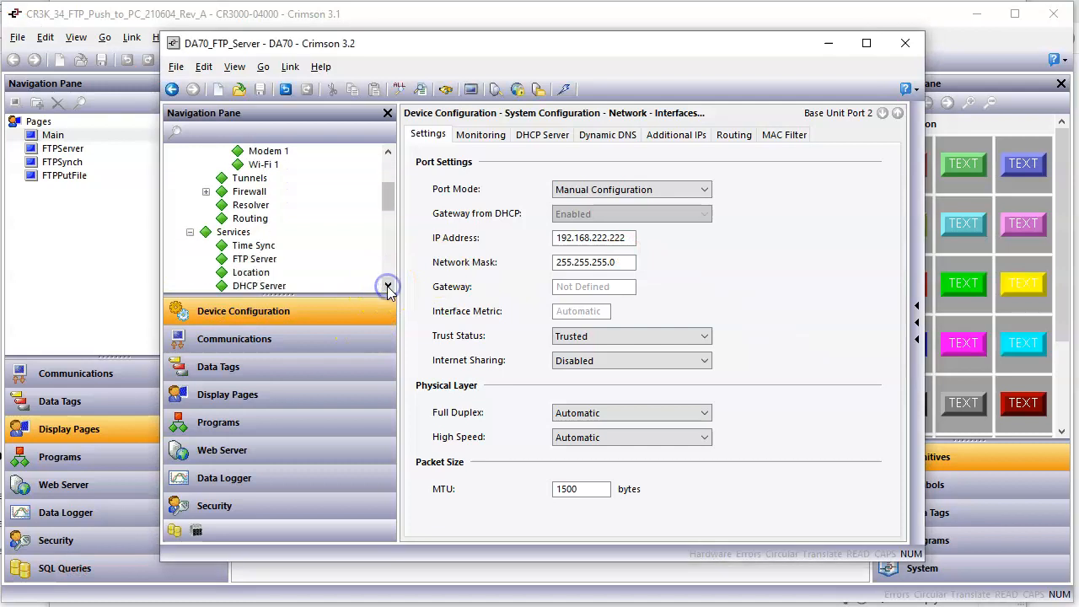
click(254, 244)
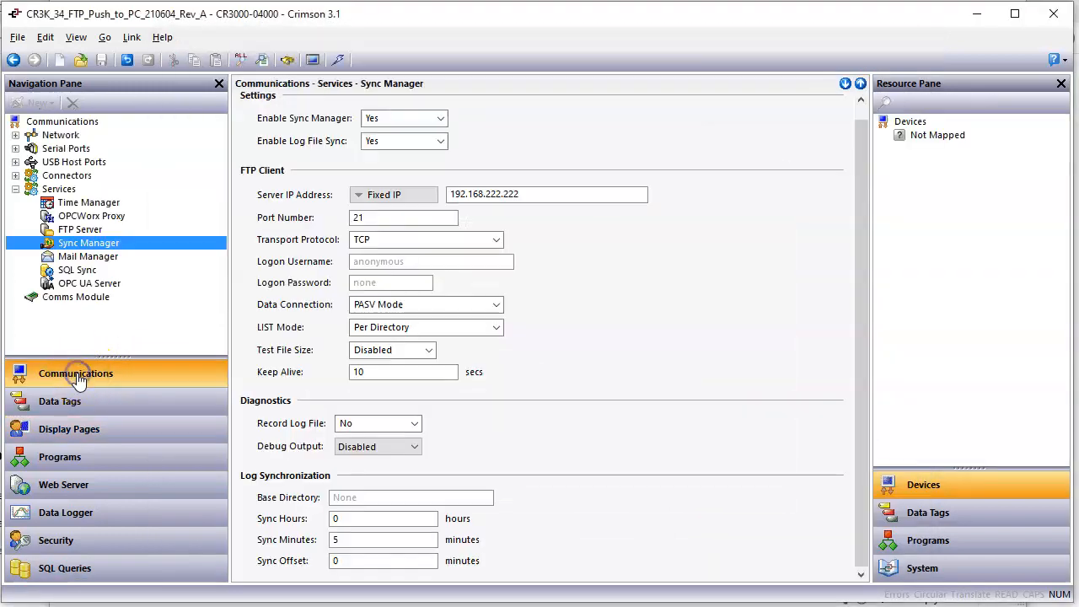
Step: Review FTP Server service: enabled, anonymous Read-Write, TLS enabled, port 21
click(80, 229)
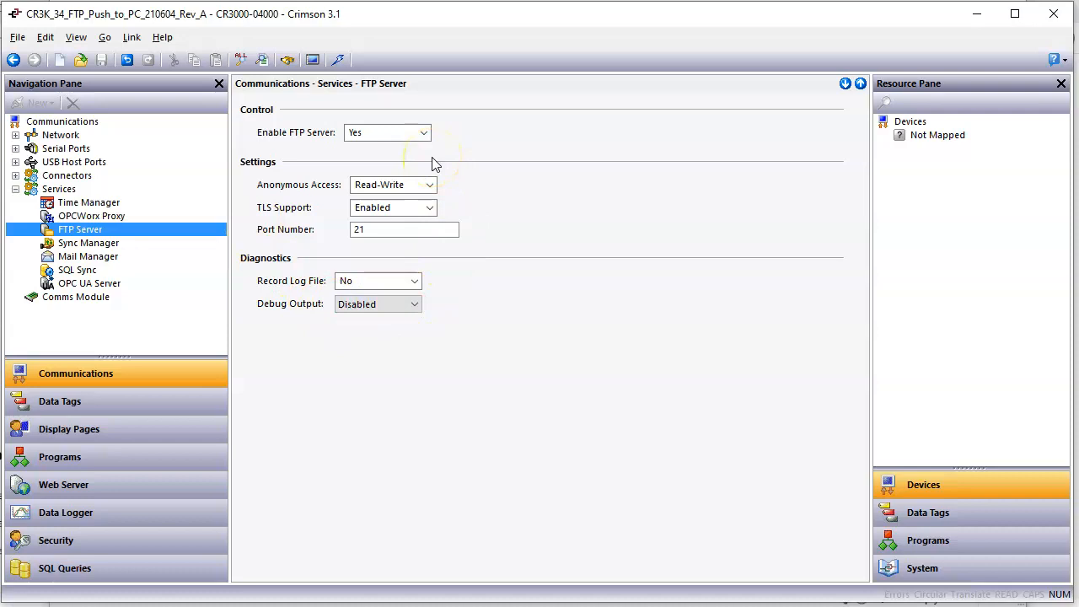
mouse_move(432, 161)
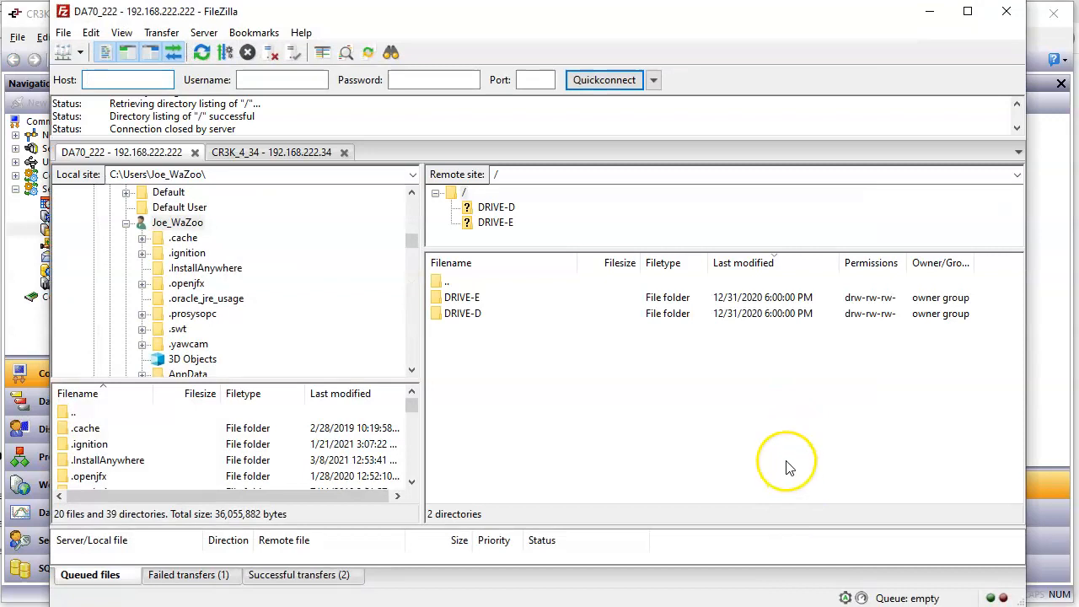
mouse_move(767, 451)
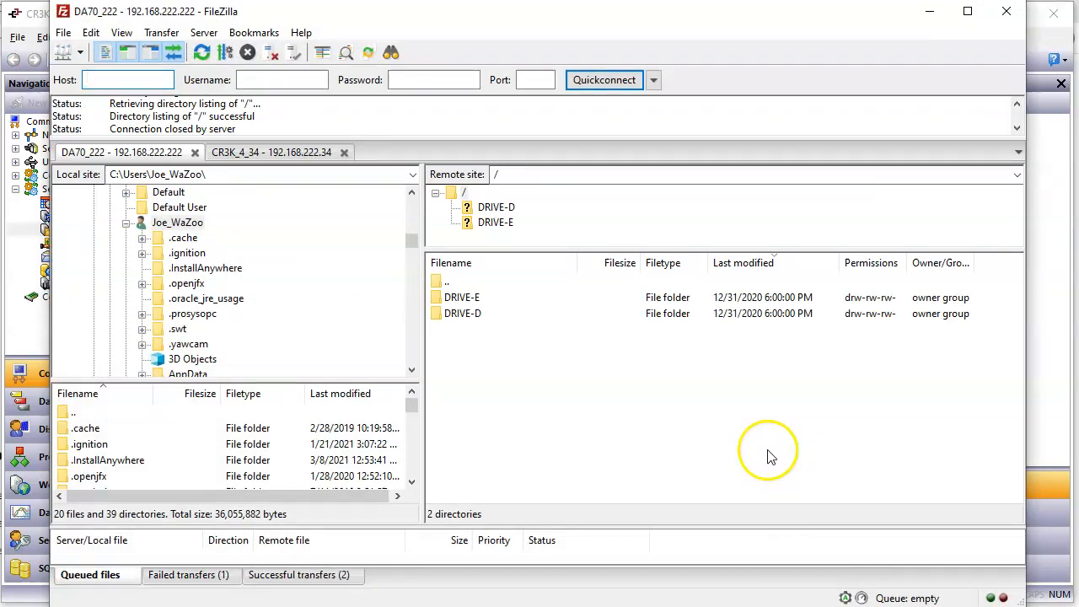
mouse_move(603, 400)
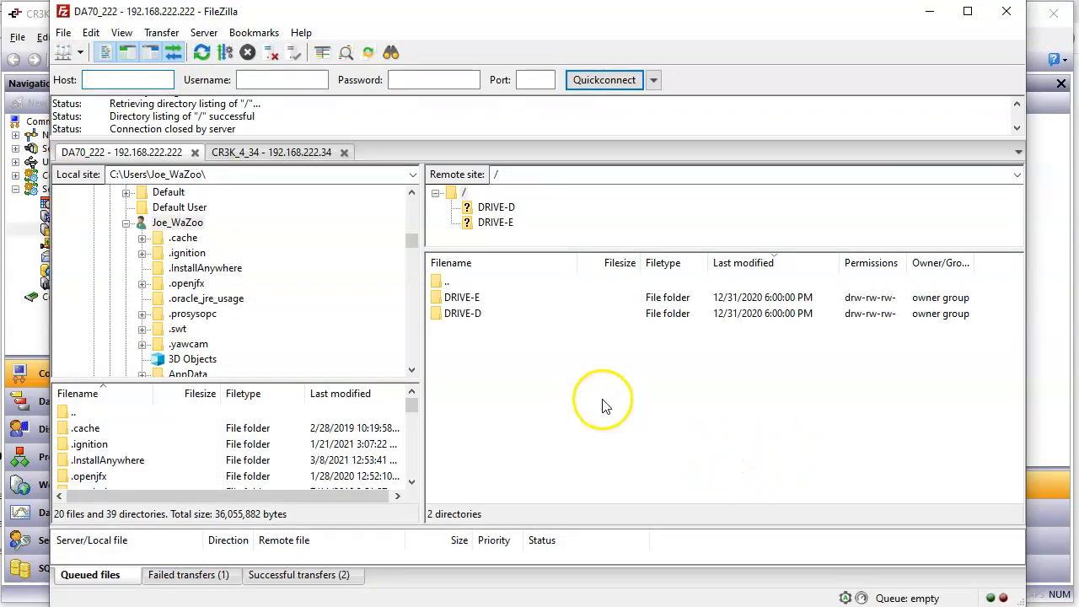
Step: Drop the old sessions, connect to saved site CR3K_4_34, and select Drivers.csv
click(344, 153)
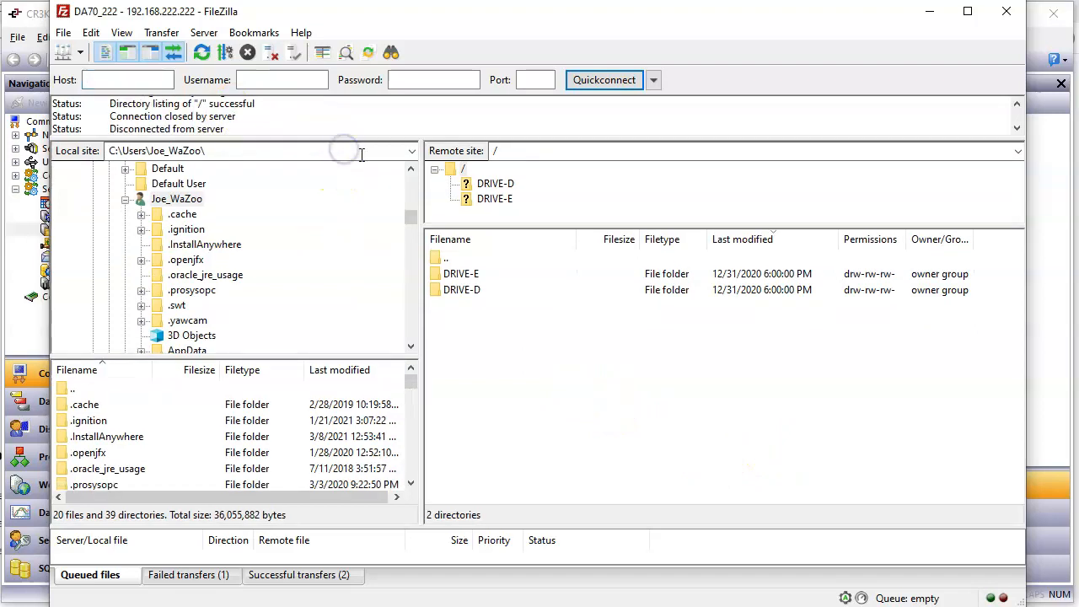
mouse_move(272, 52)
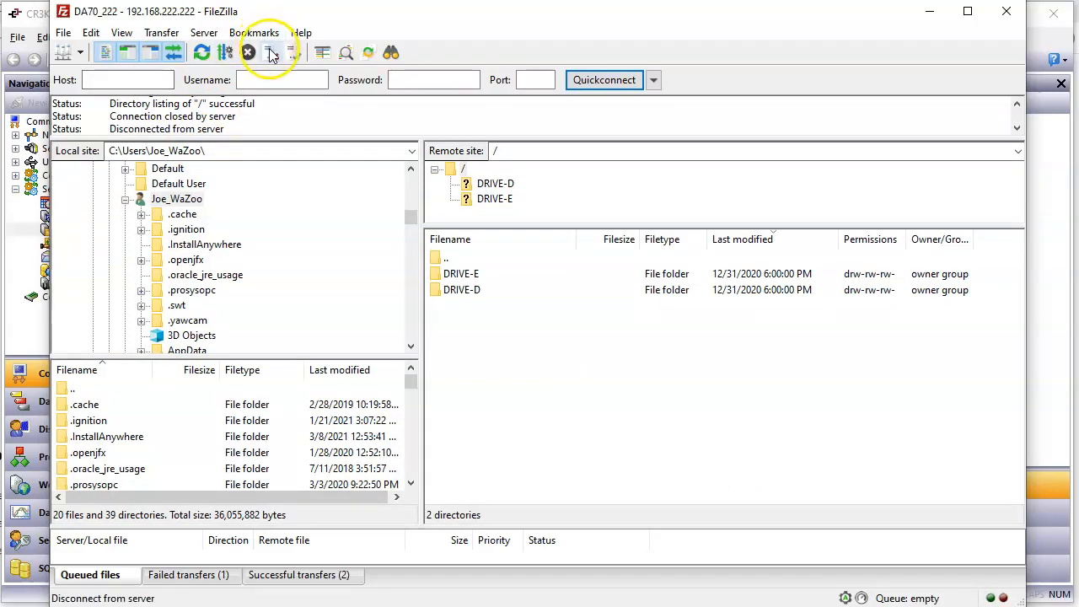
click(248, 52)
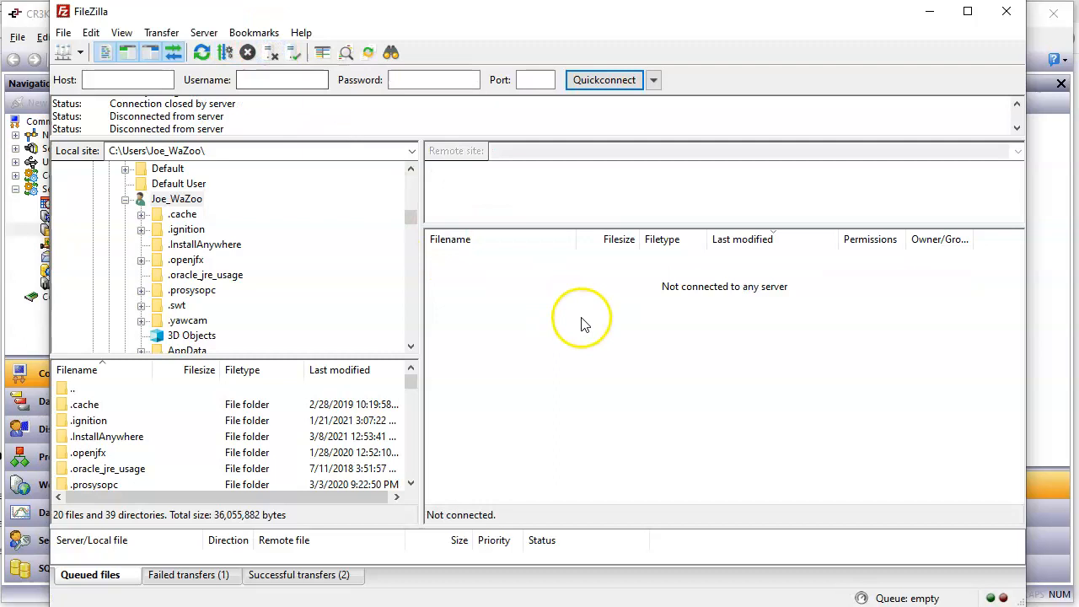
mouse_move(639, 321)
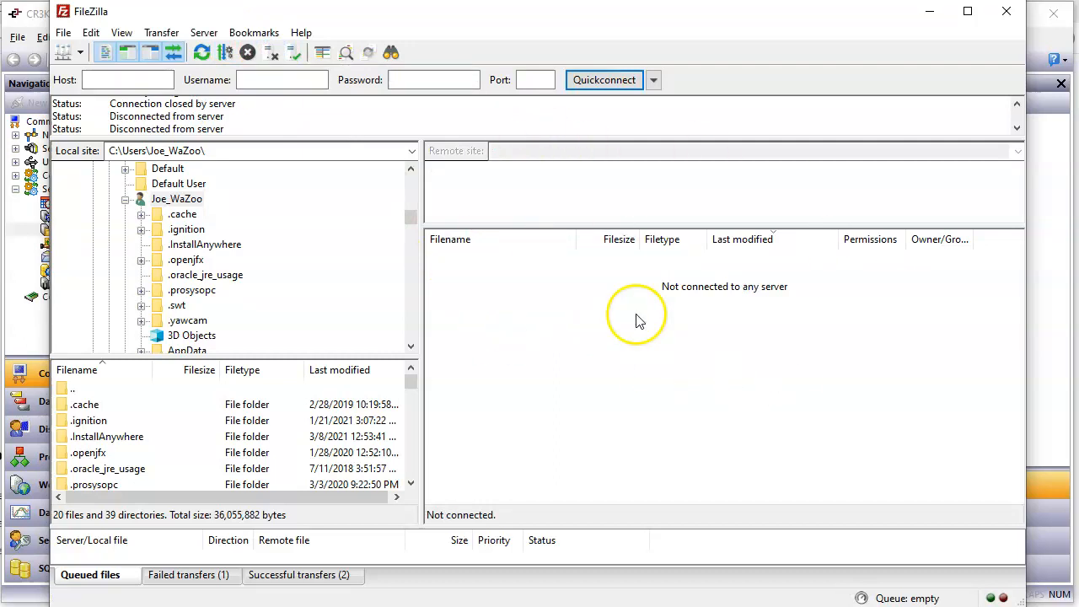
mouse_move(65, 52)
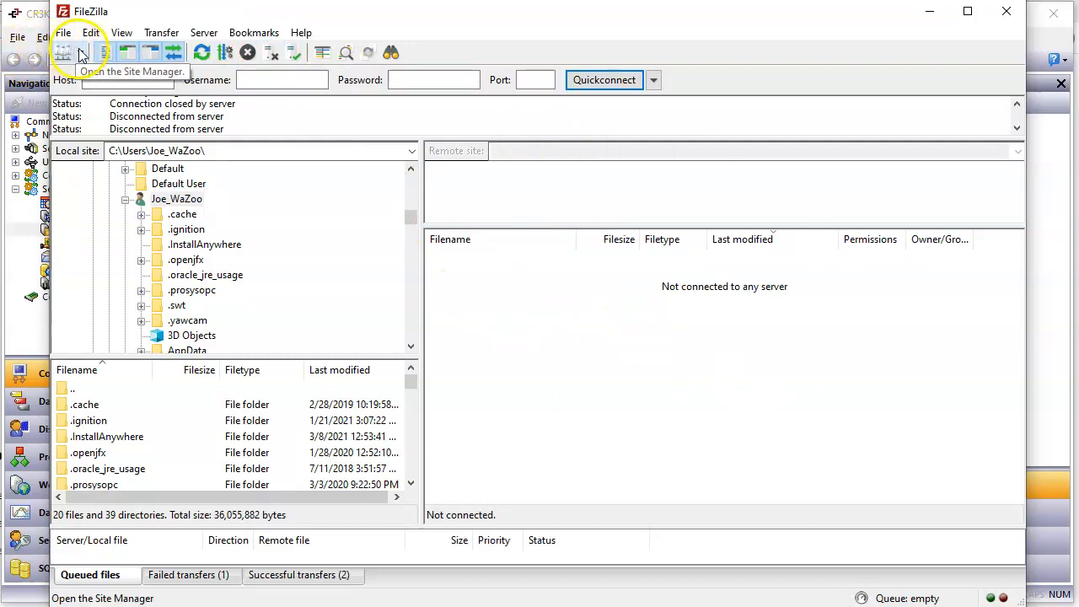
click(82, 52)
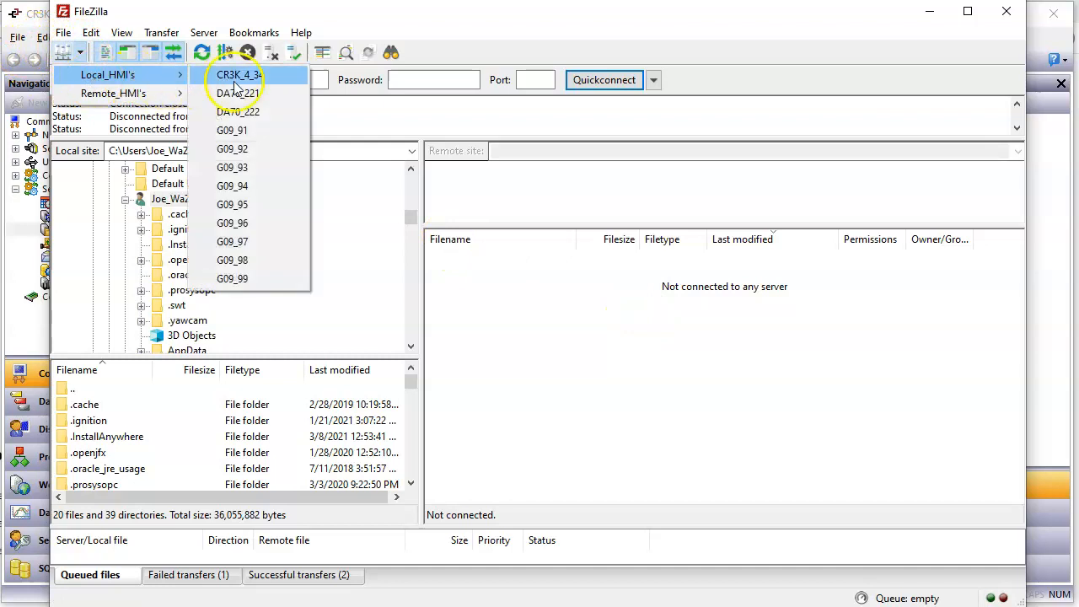
click(237, 75)
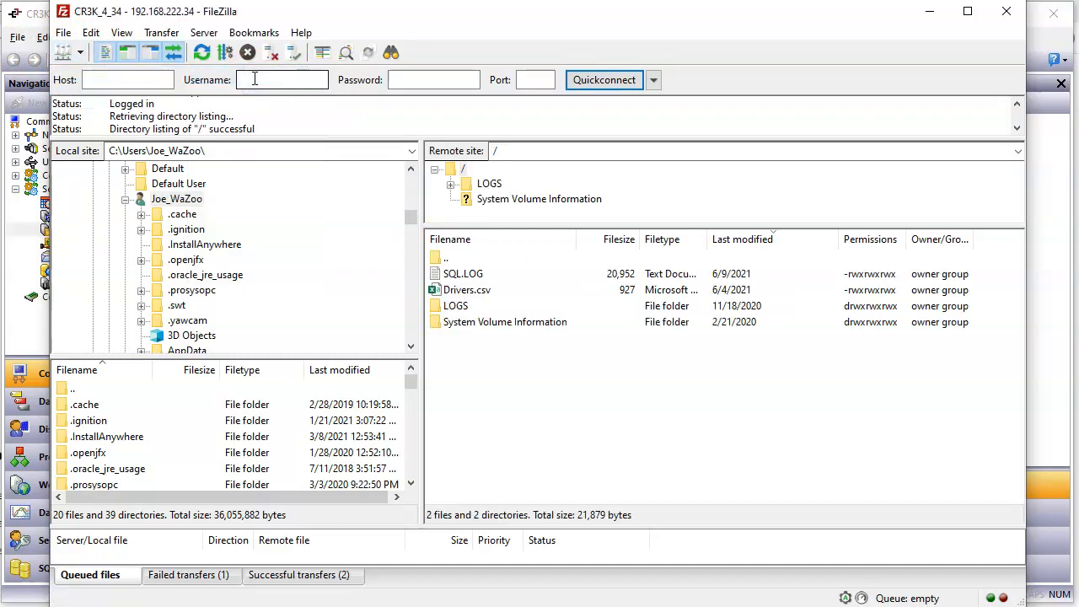
mouse_move(537, 305)
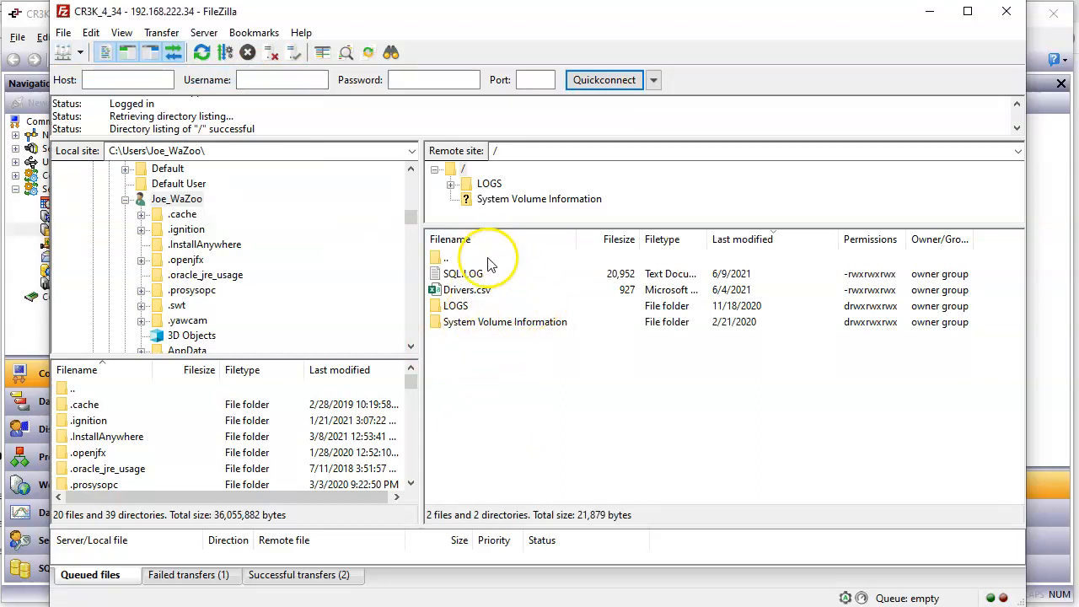
click(466, 289)
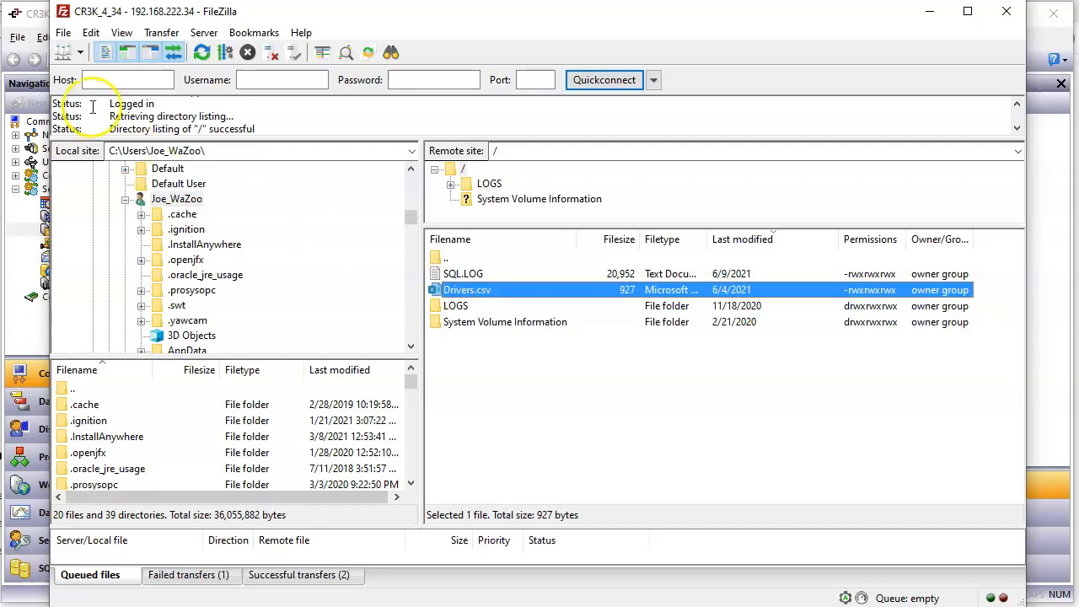
Step: Connect to saved site DA70_222 (192.168.222.222) in a new tab
click(73, 53)
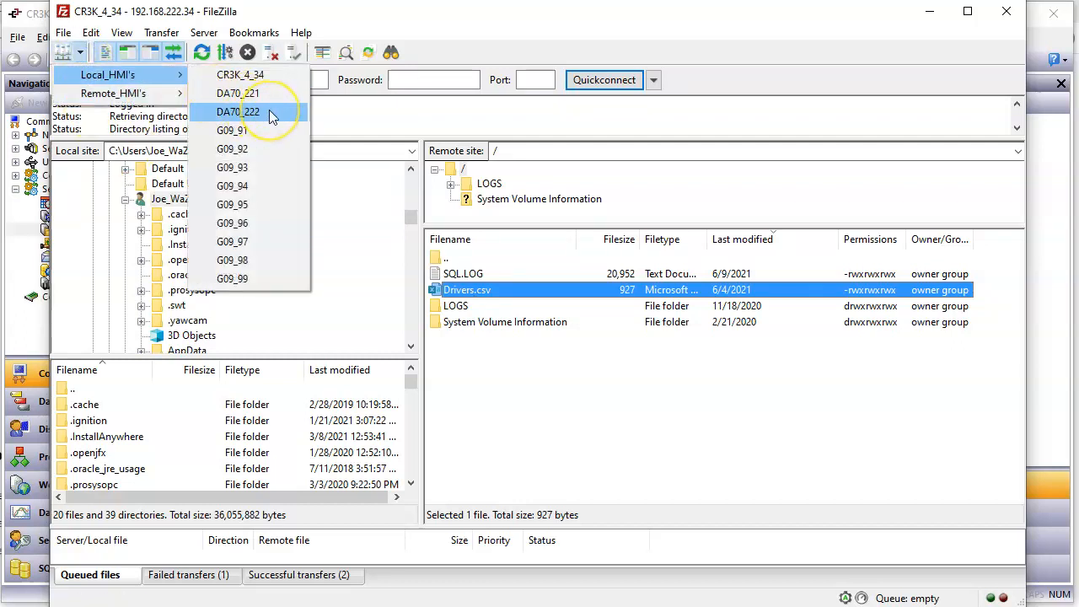
click(239, 111)
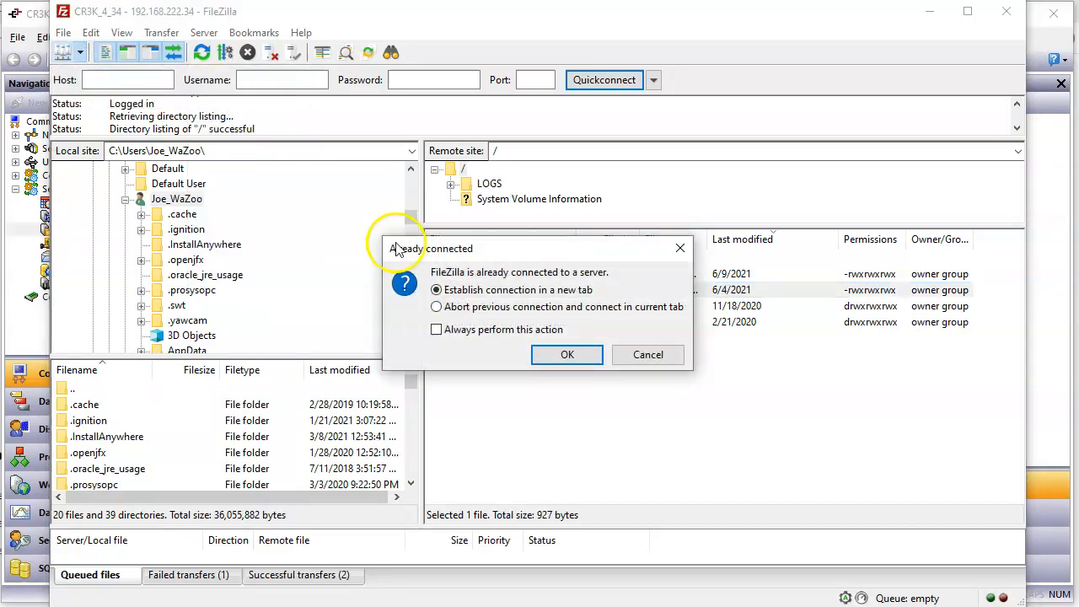
click(567, 354)
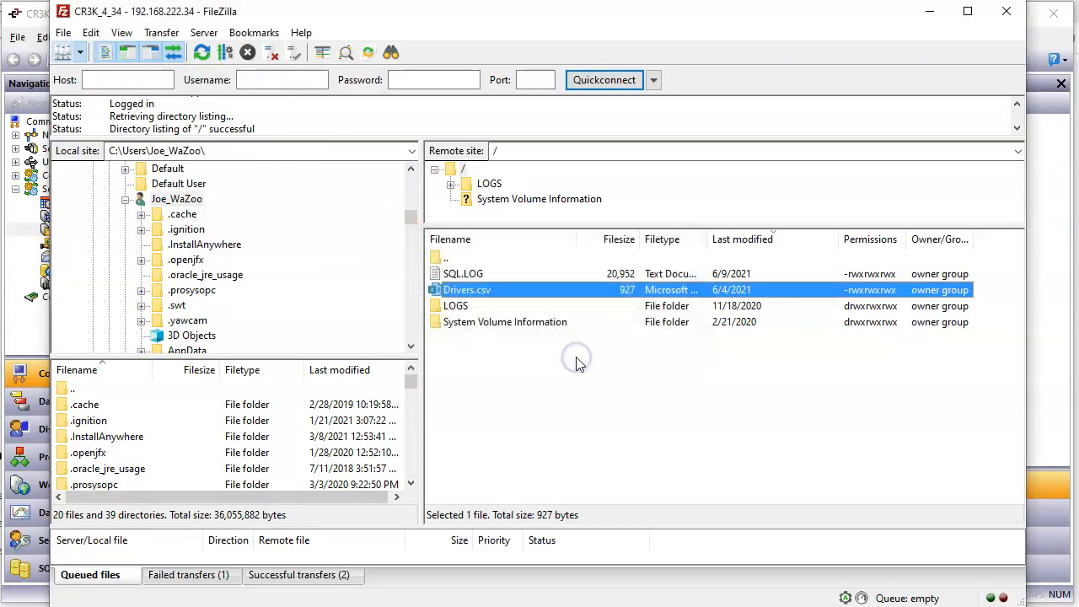
click(270, 153)
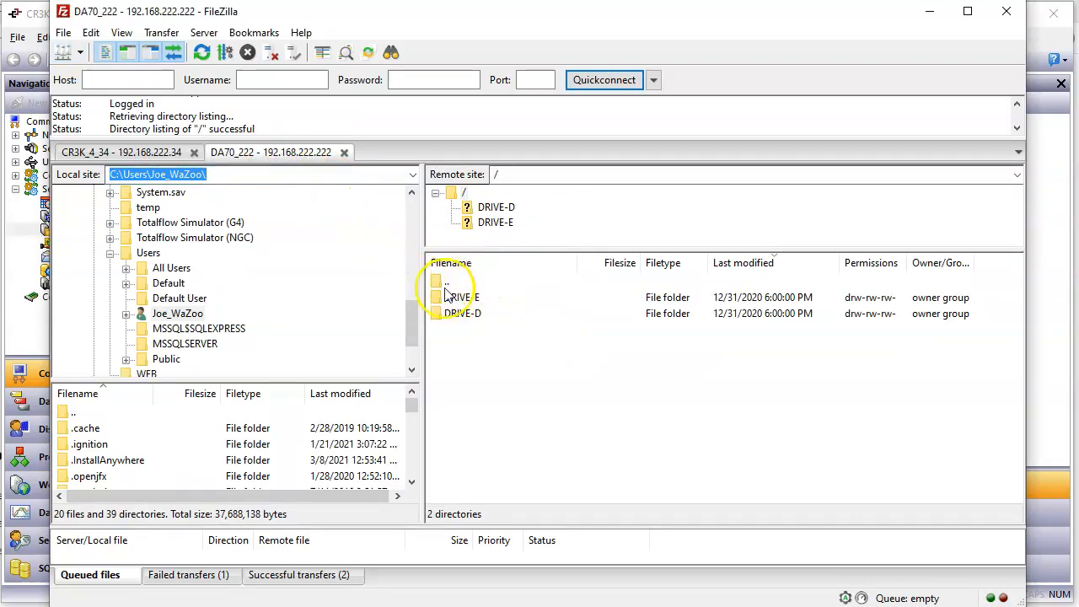
mouse_move(472, 344)
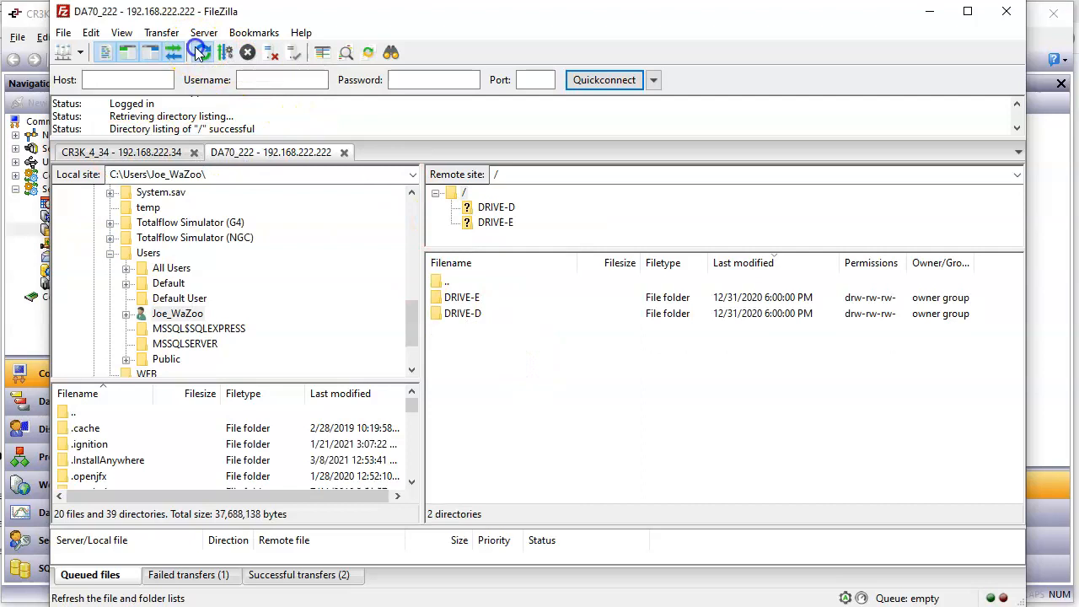
Step: Refresh DA70_222, open its LOGS folder, then CR3K_4_34's LOGS, and return to DA70_222
click(201, 52)
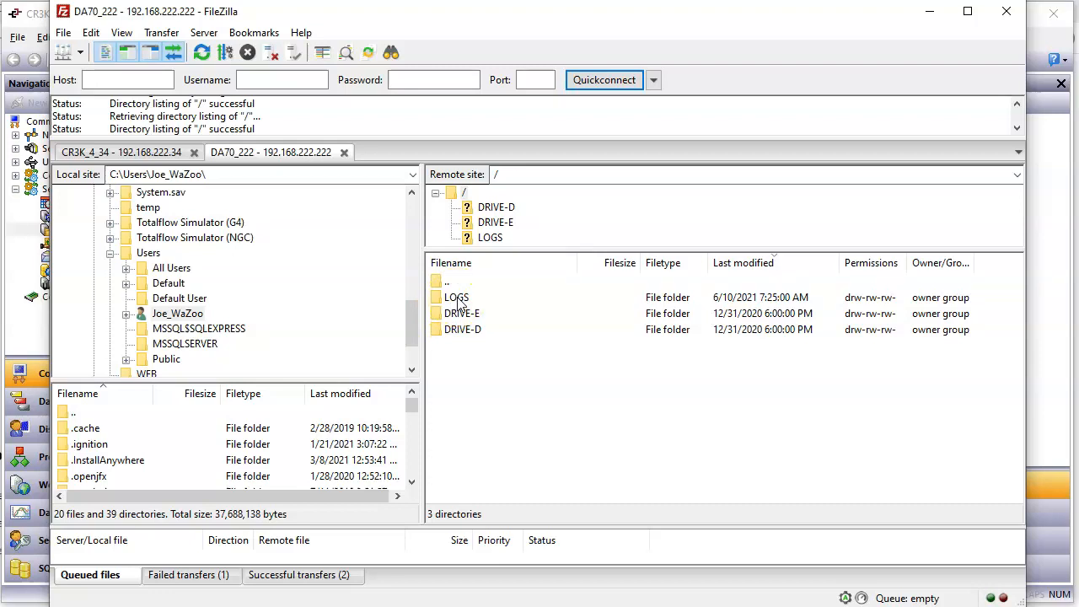
double_click(457, 297)
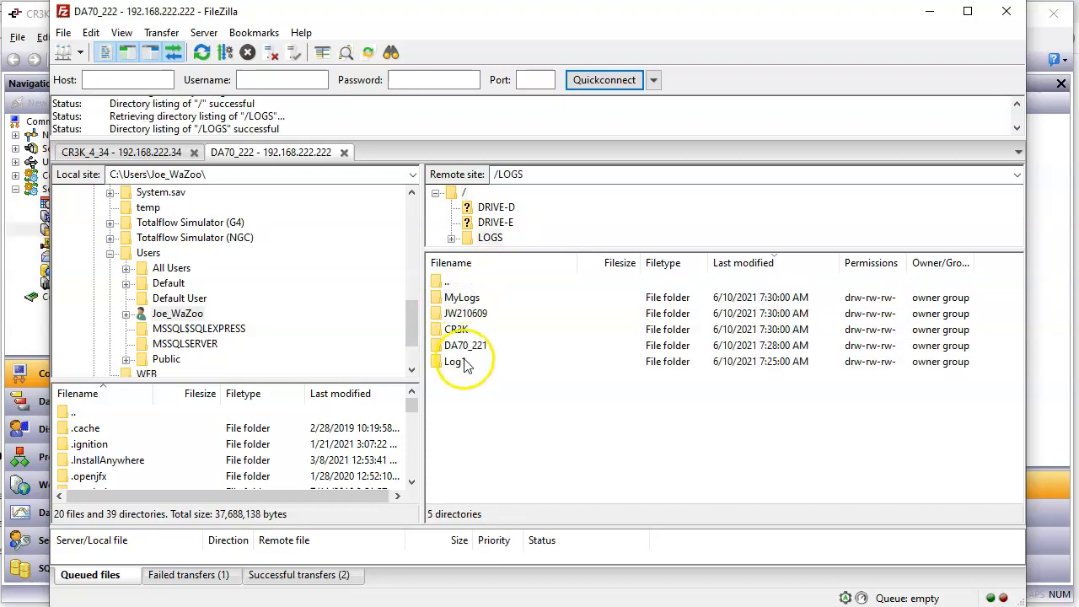
text(1)
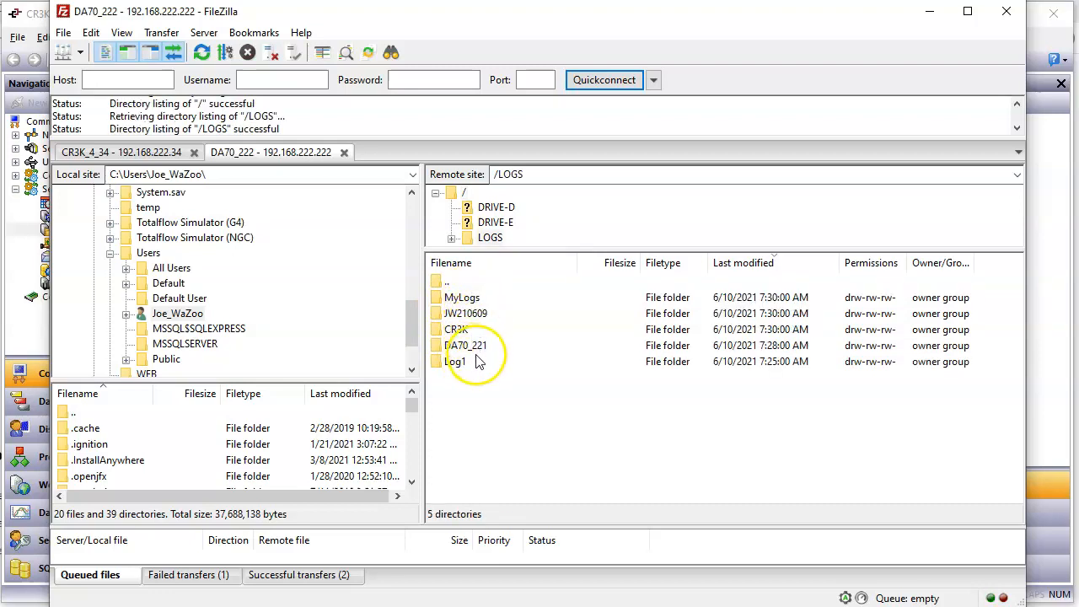
mouse_move(485, 350)
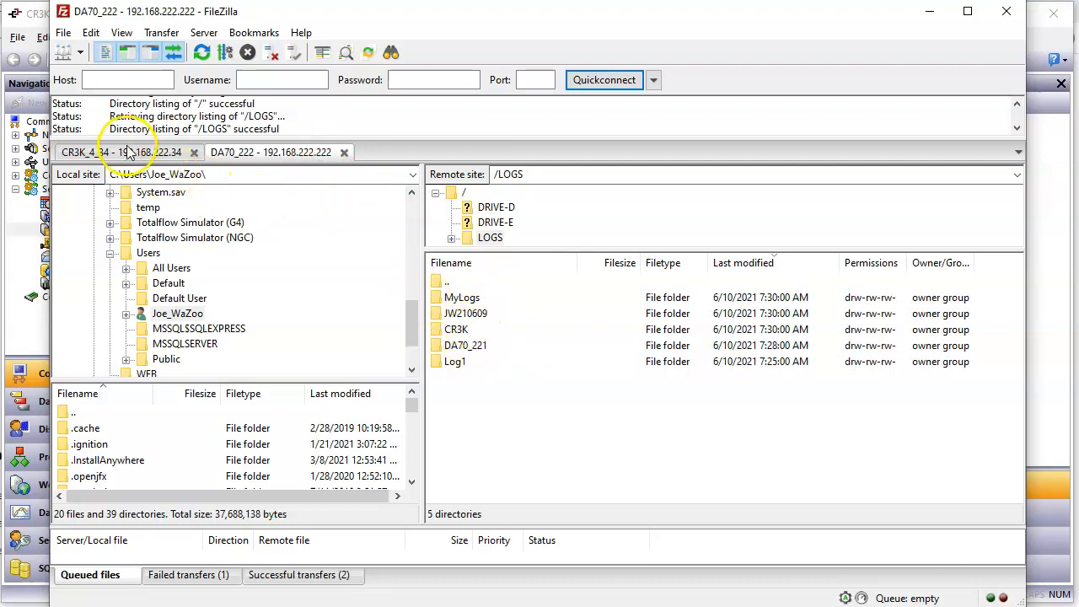
click(118, 153)
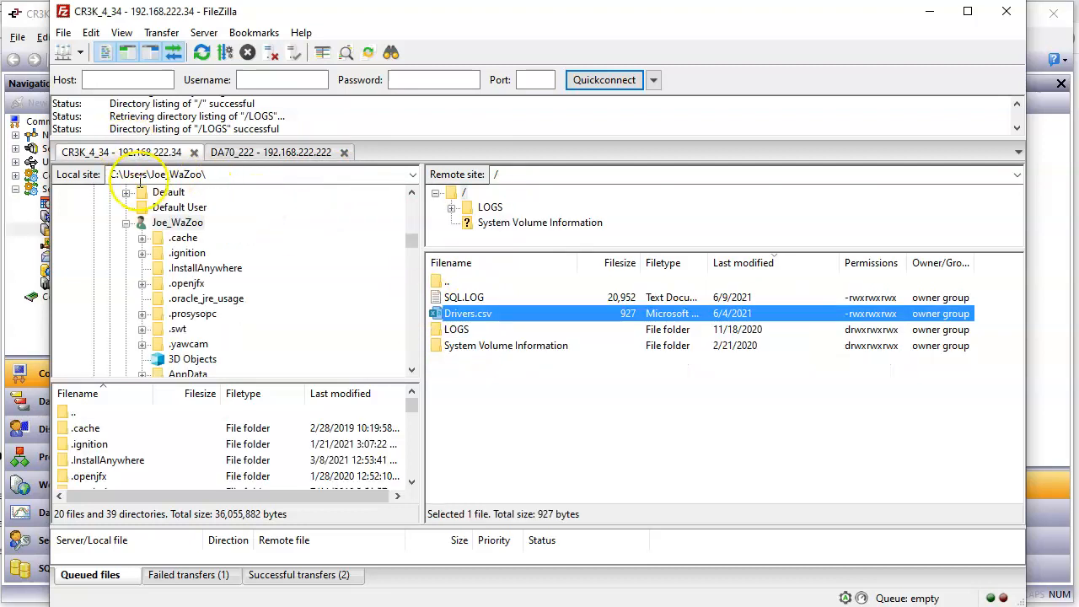
double_click(456, 328)
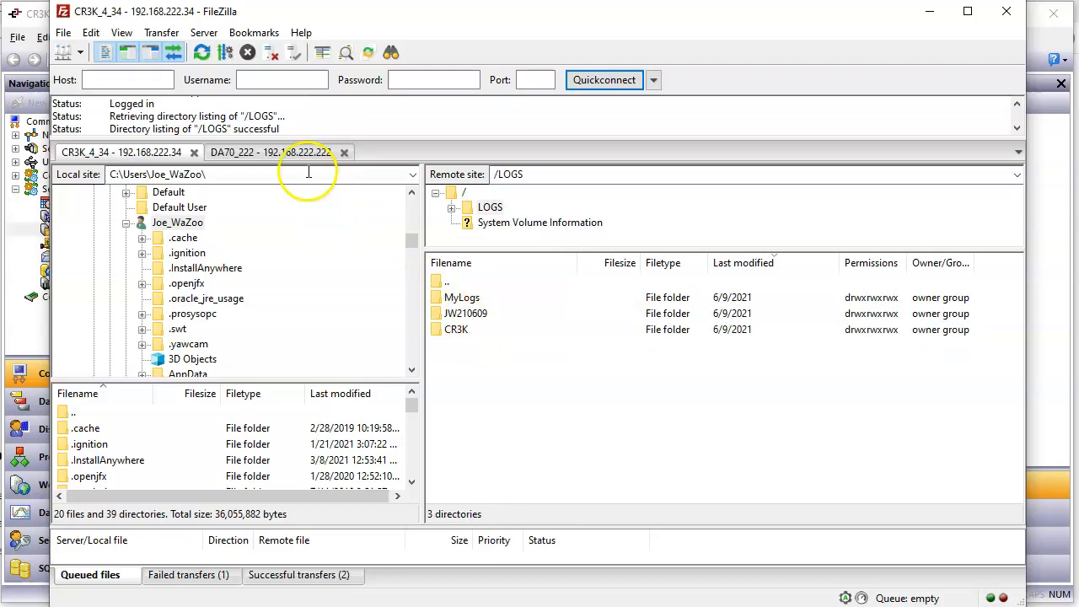
click(270, 153)
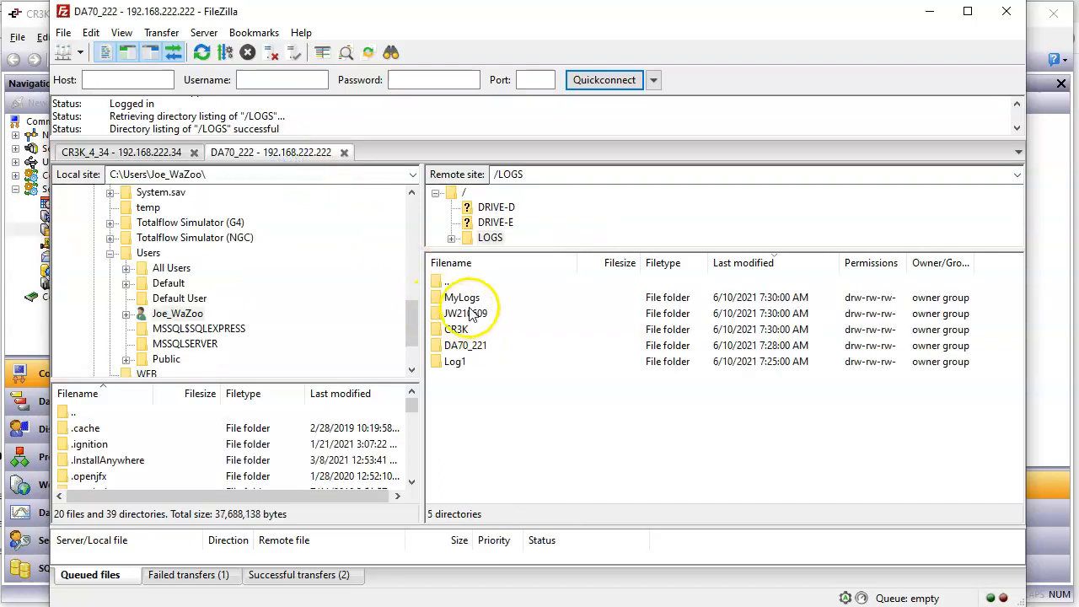
mouse_move(475, 329)
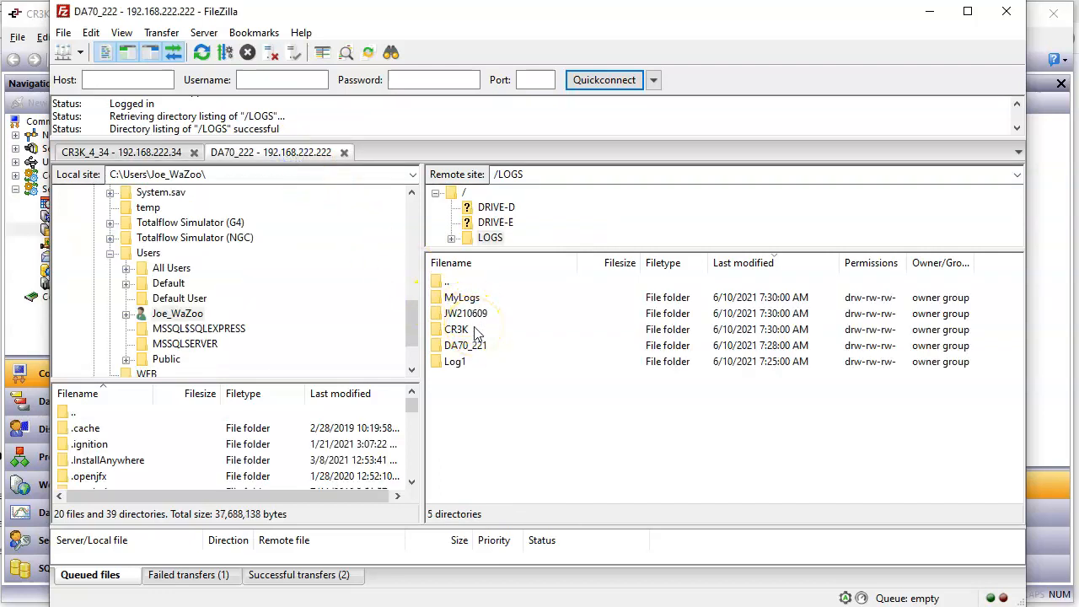
mouse_move(827, 349)
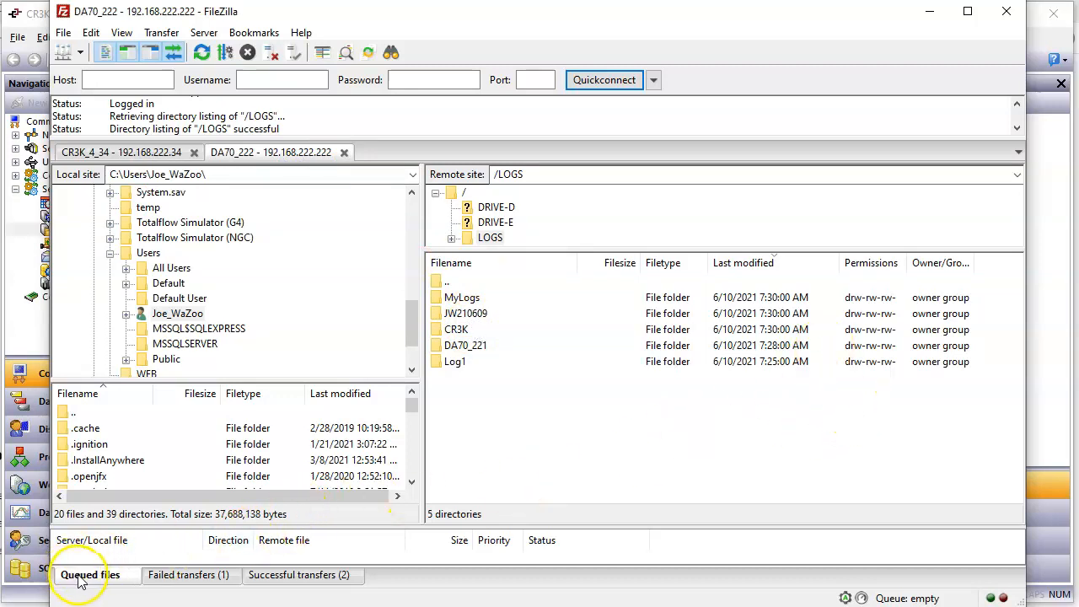
mouse_move(763, 282)
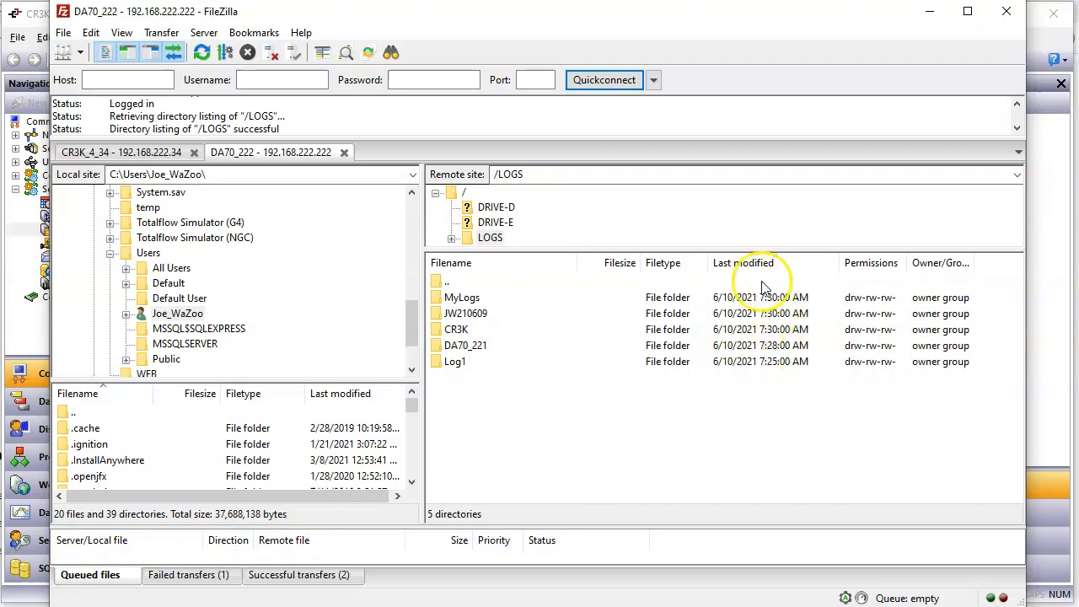
mouse_move(762, 373)
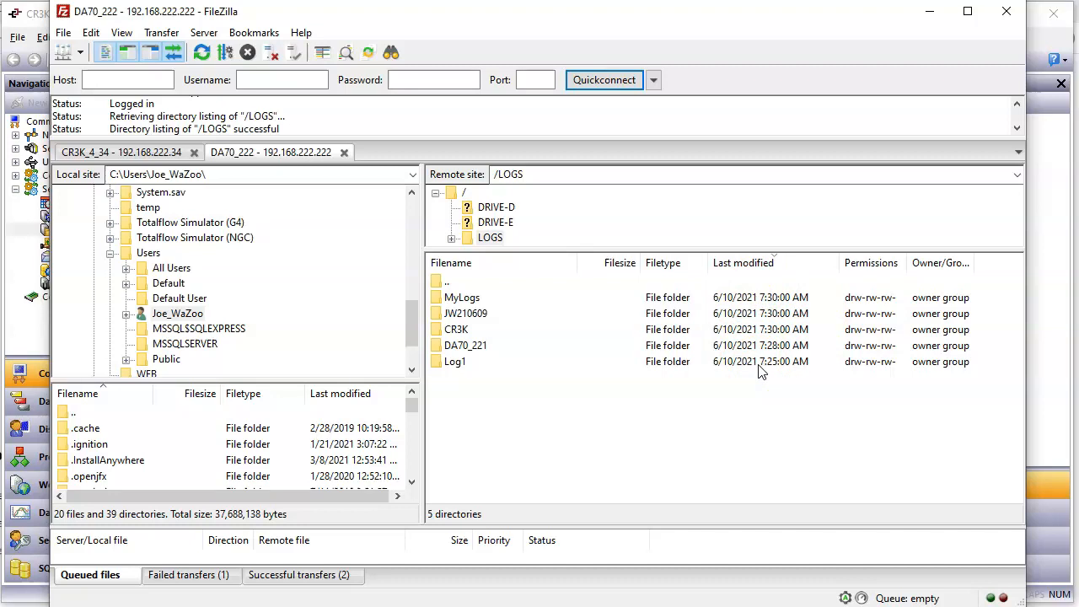
mouse_move(454, 220)
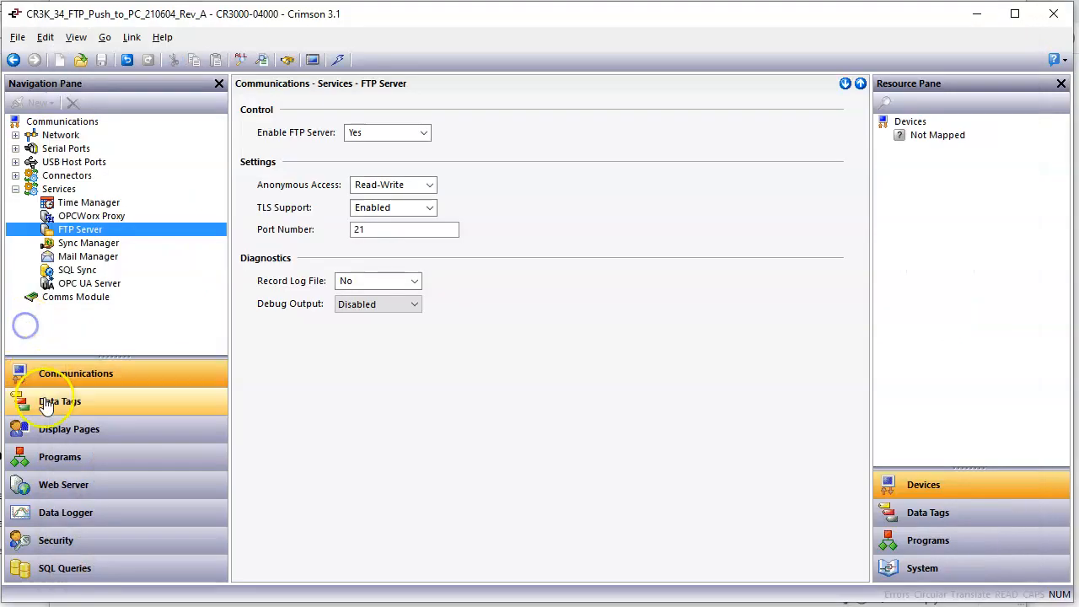
Step: Show the FTP_Send source again, with FtpPutFile sending Drivers.csv as /CompanyCodes.csv
click(59, 456)
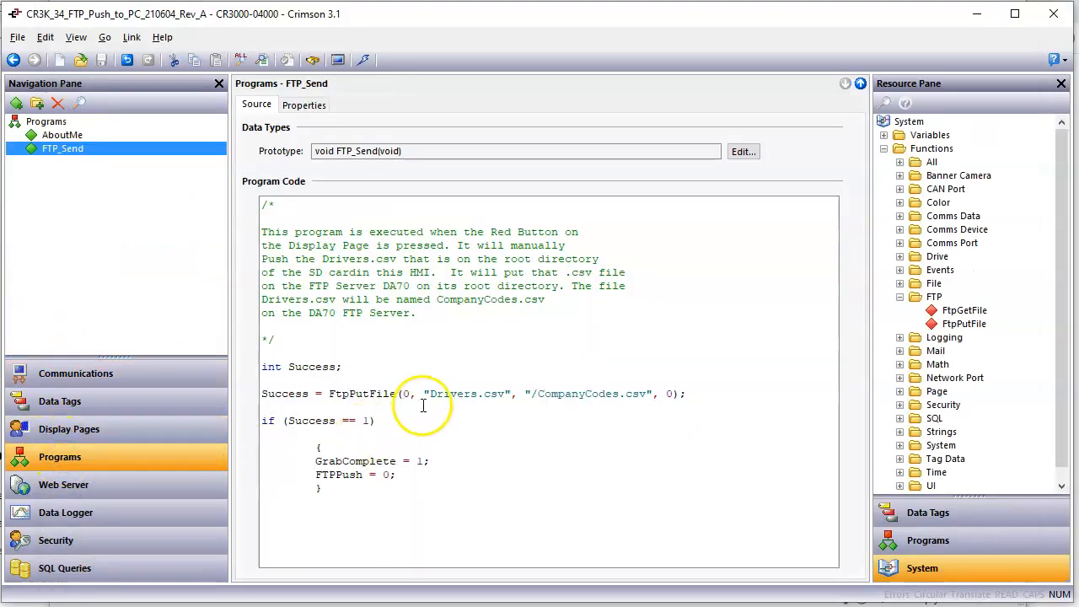
mouse_move(470, 403)
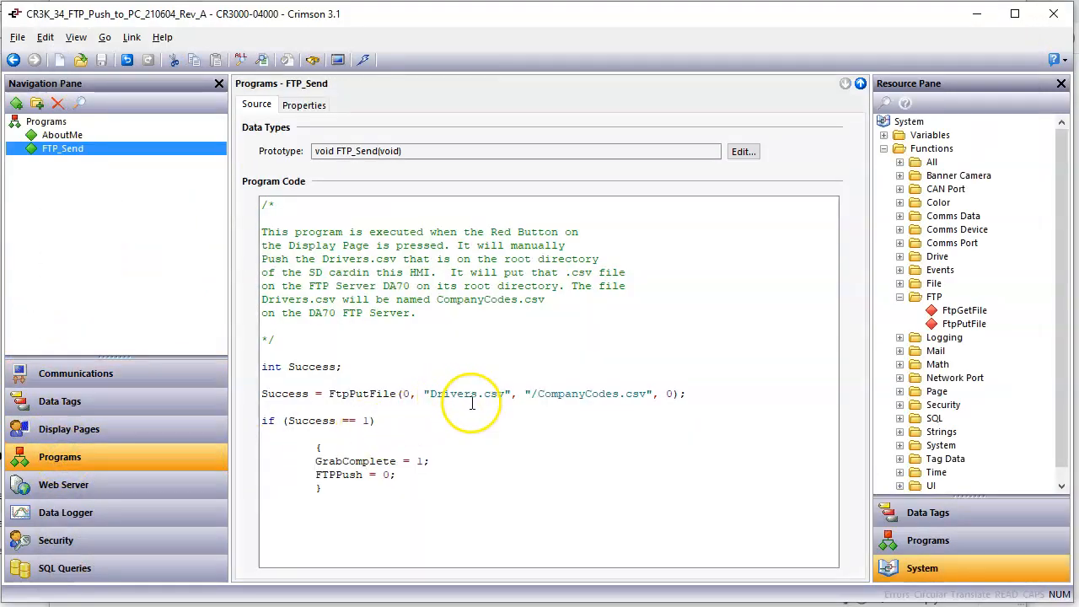
mouse_move(551, 412)
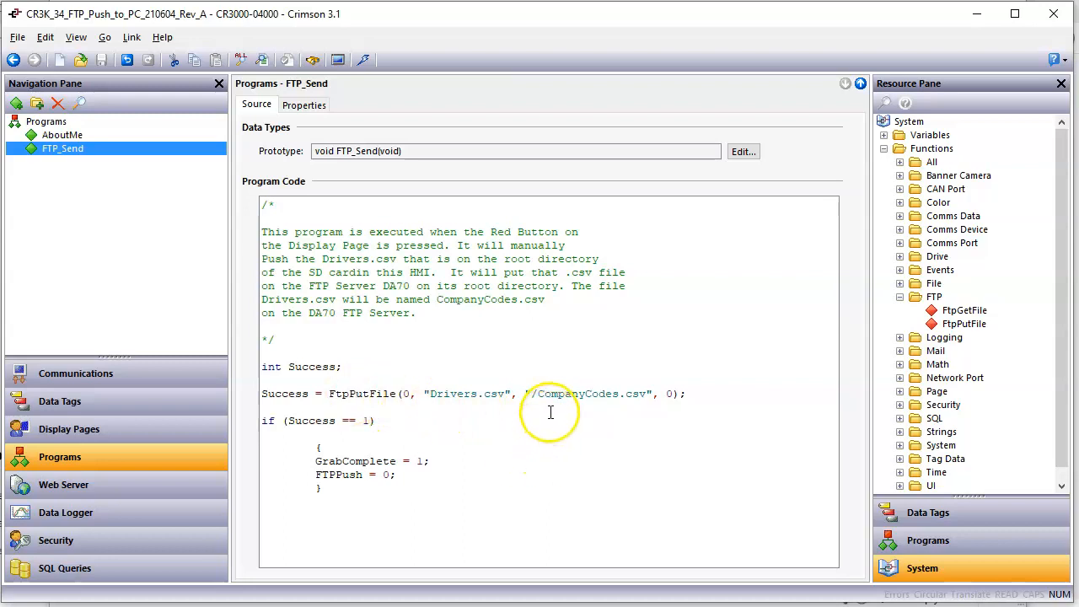
mouse_move(557, 392)
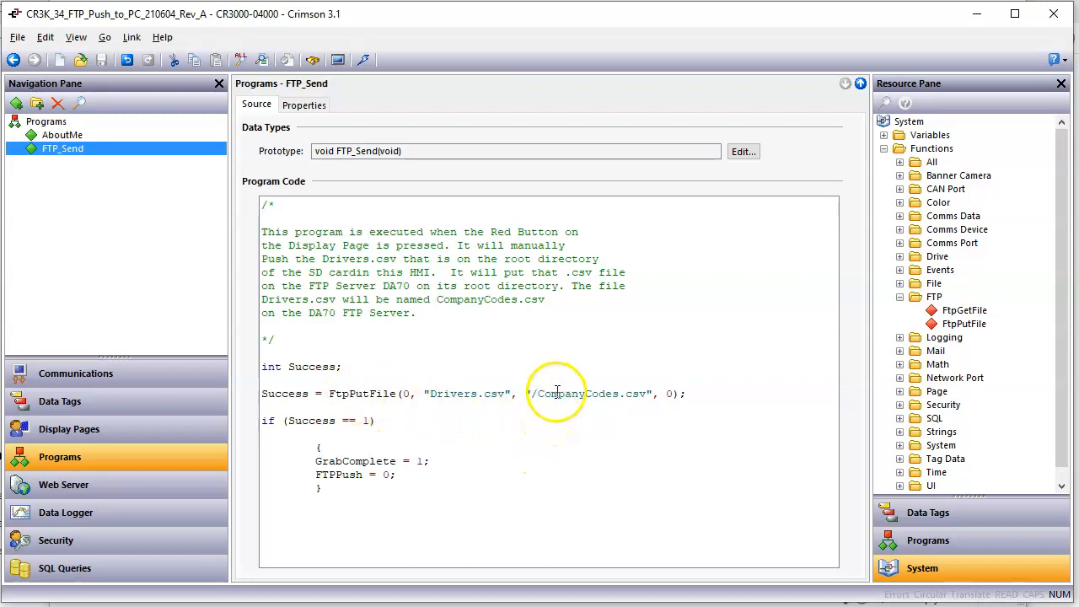
mouse_move(567, 423)
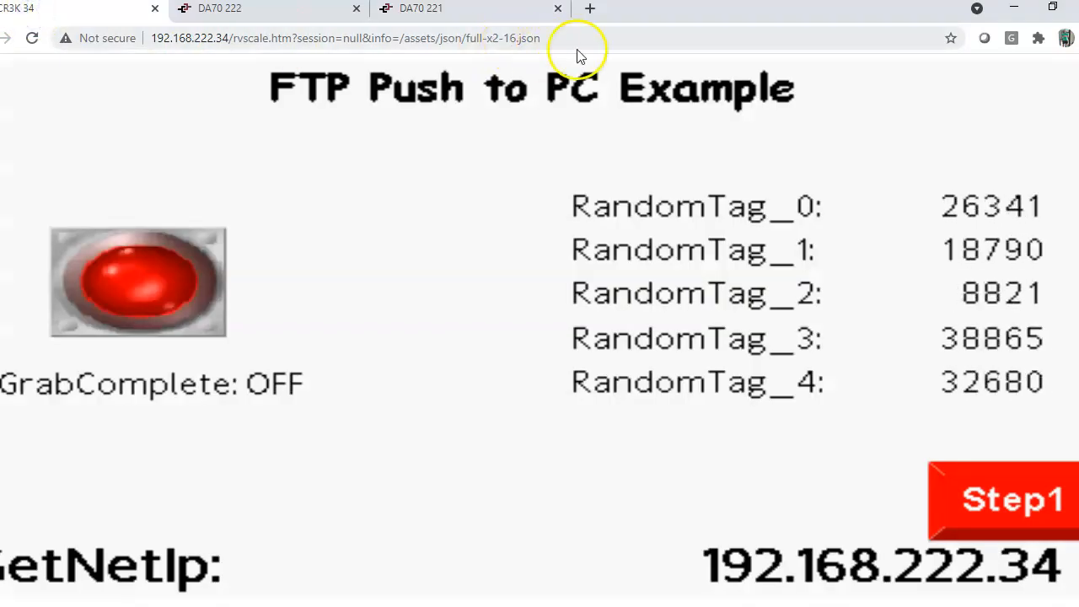
Step: Bring up the CR3K 34 web server page in Chrome, showing GrabComplete OFF
click(1053, 12)
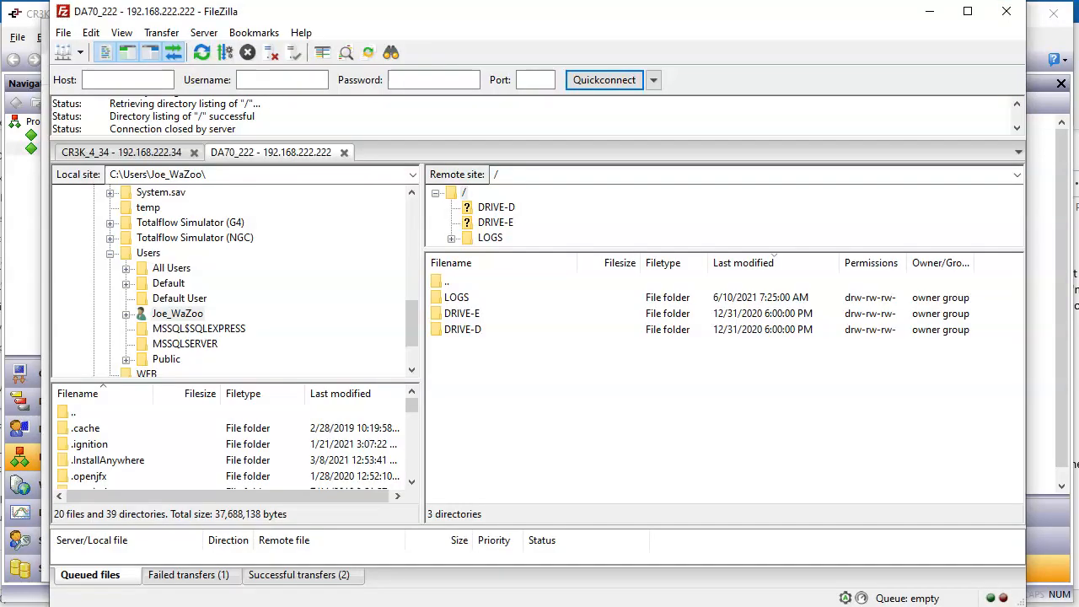
mouse_move(485, 329)
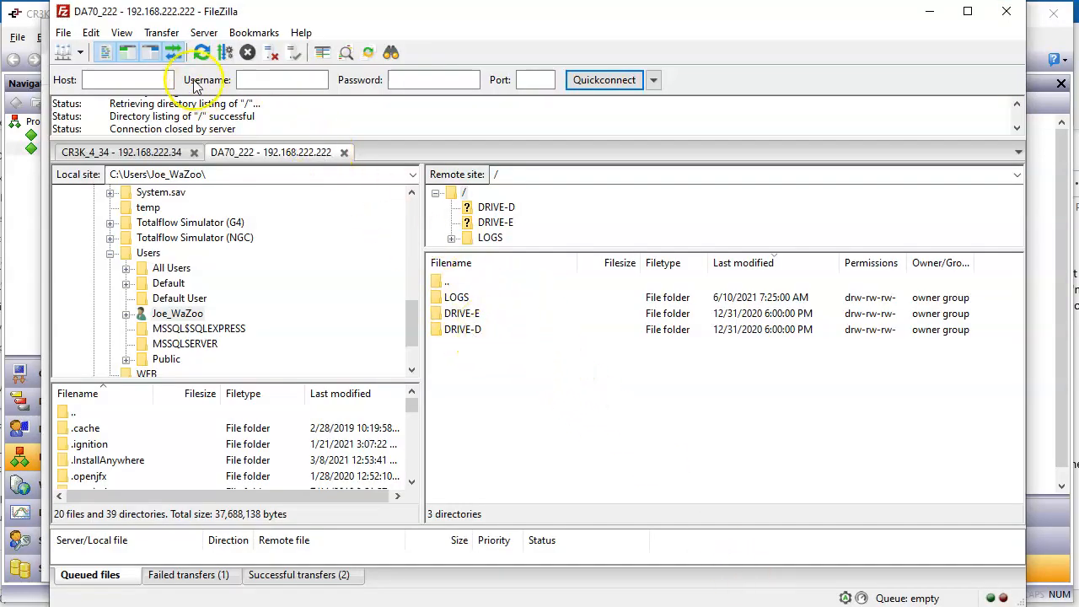
mouse_move(202, 53)
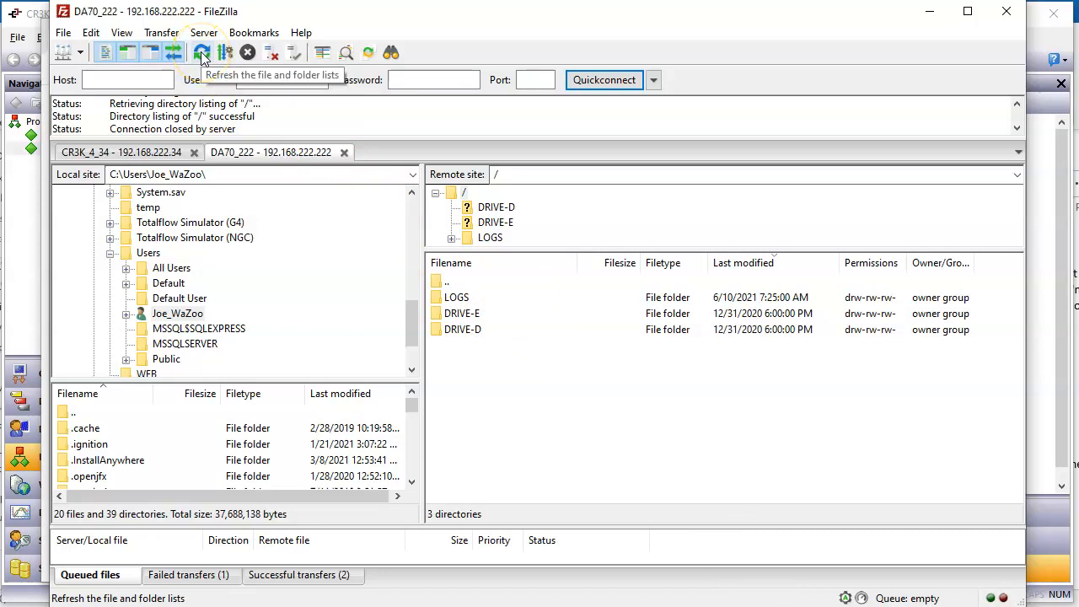
Step: Refresh the DA70 remote listing to confirm CompanyCodes.csv (927 bytes) arrived
click(201, 53)
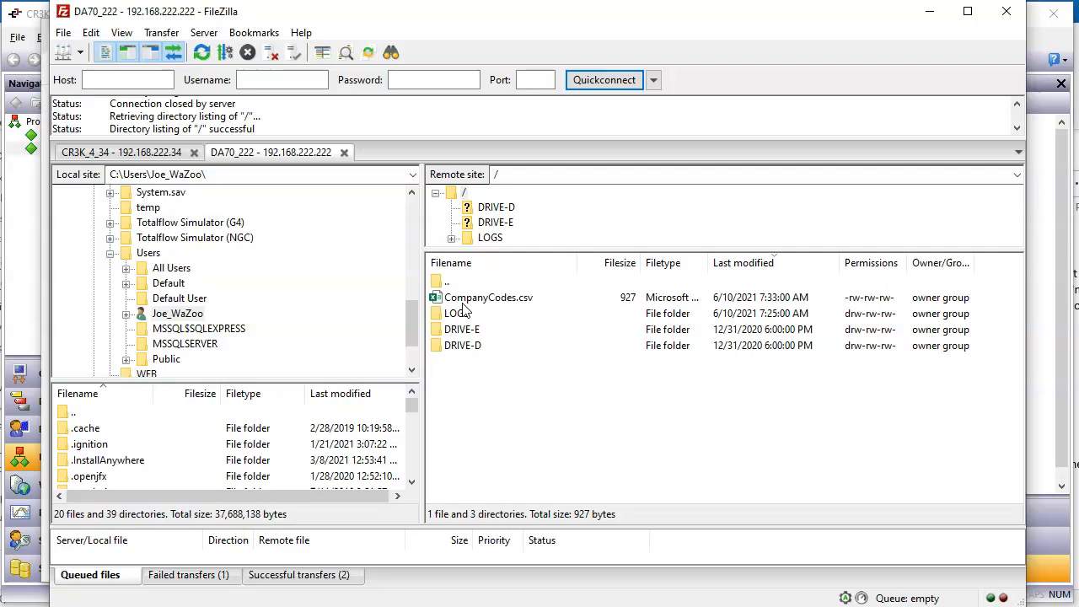
mouse_move(658, 337)
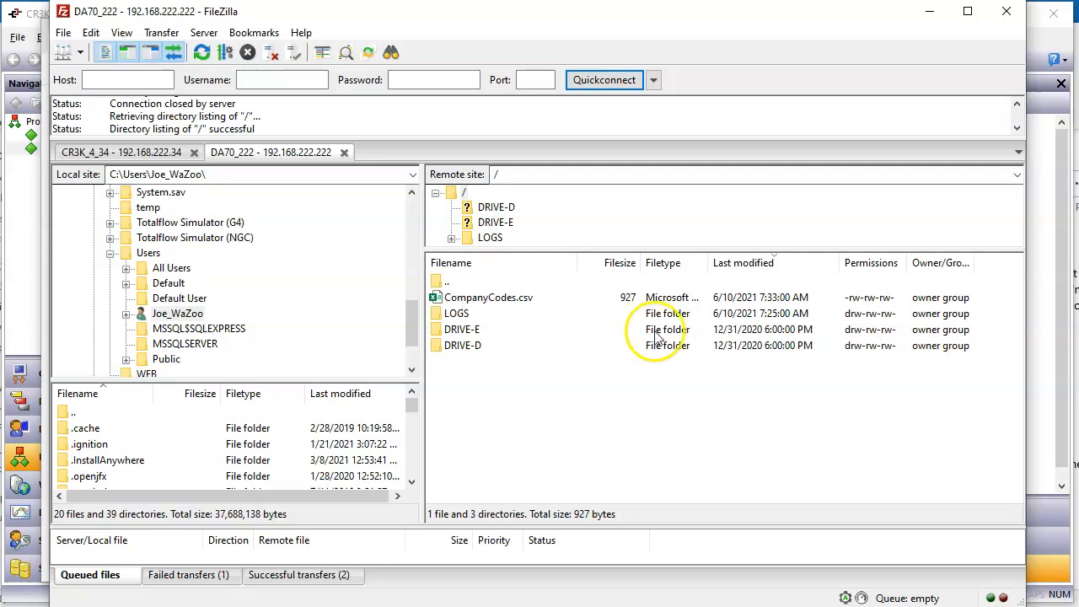
mouse_move(775, 305)
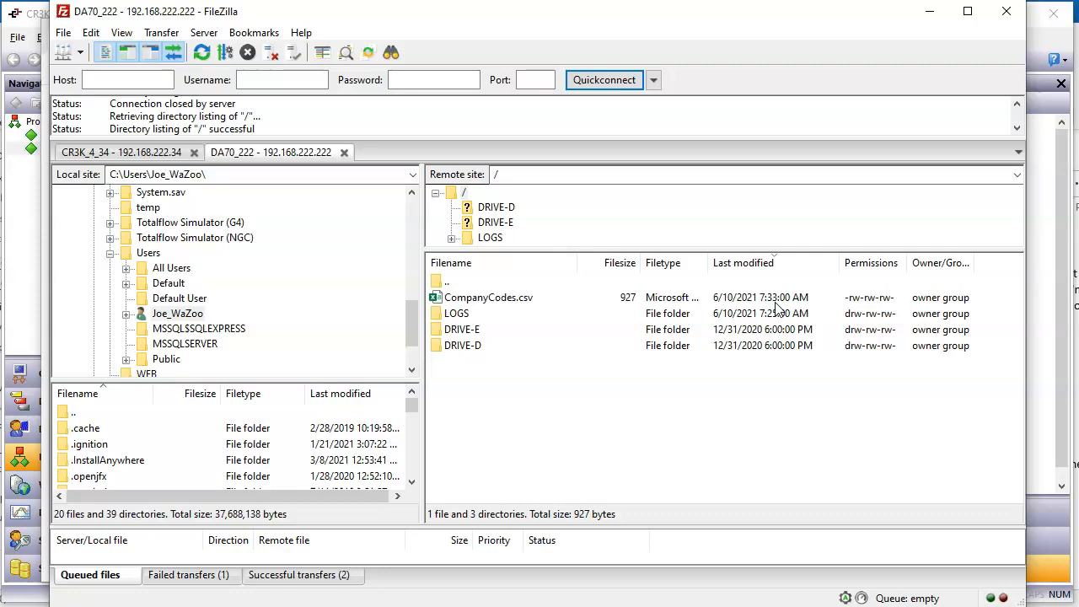
mouse_move(529, 481)
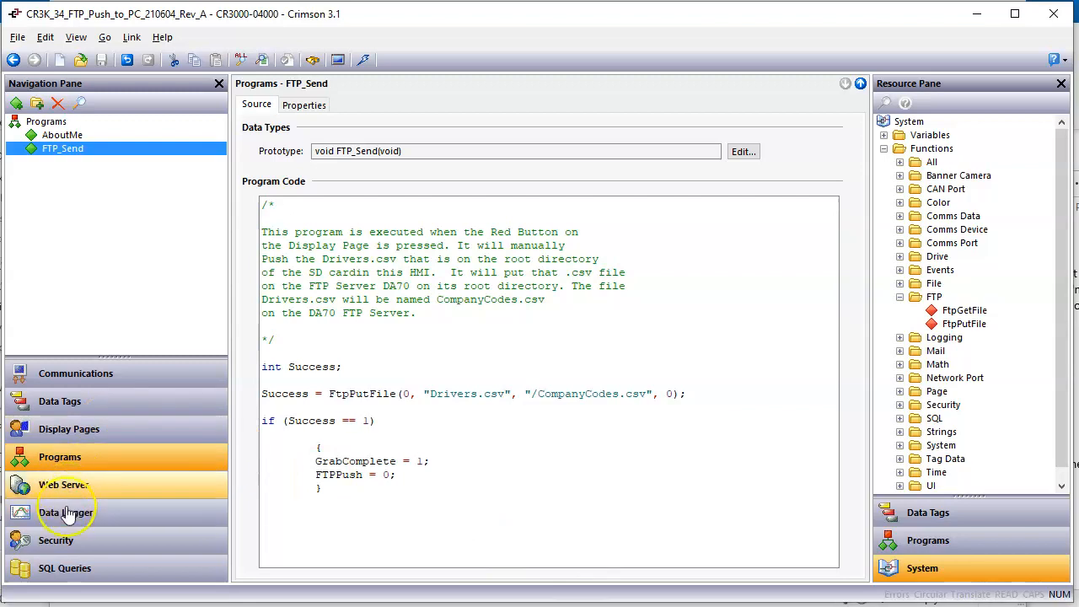
mouse_move(93, 379)
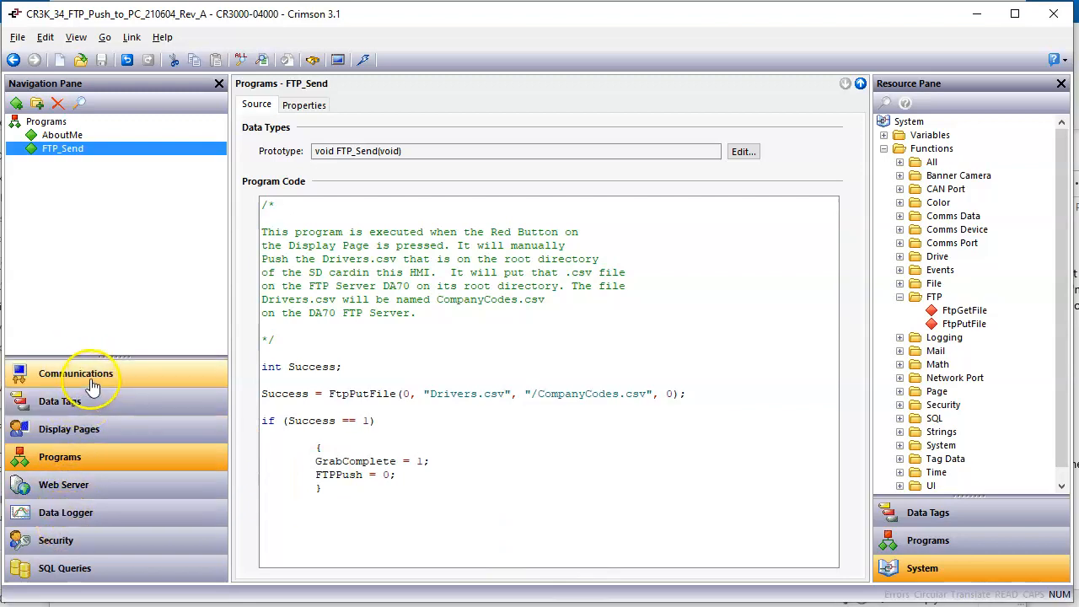
Step: Set the Sync Manager base directory to /CR3K_Stuff/ and download the configuration
click(75, 373)
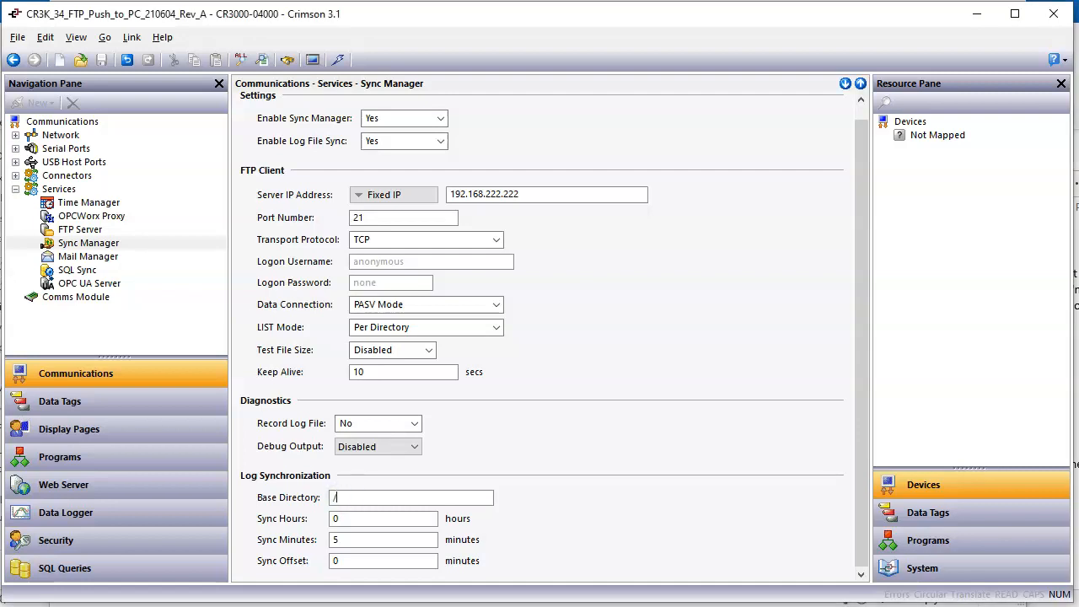
text(CR)
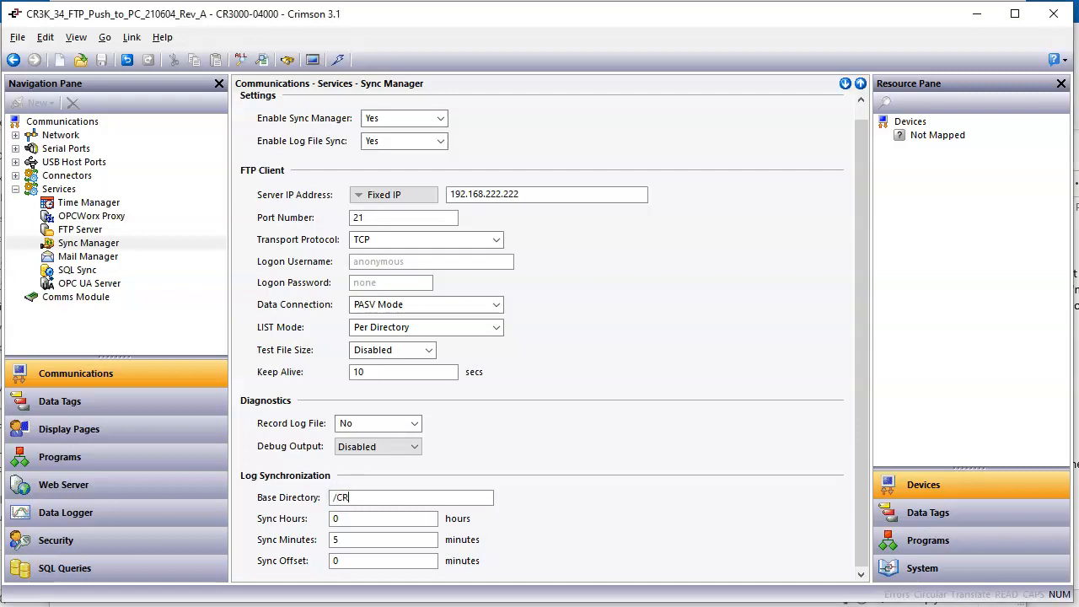
text(3K)
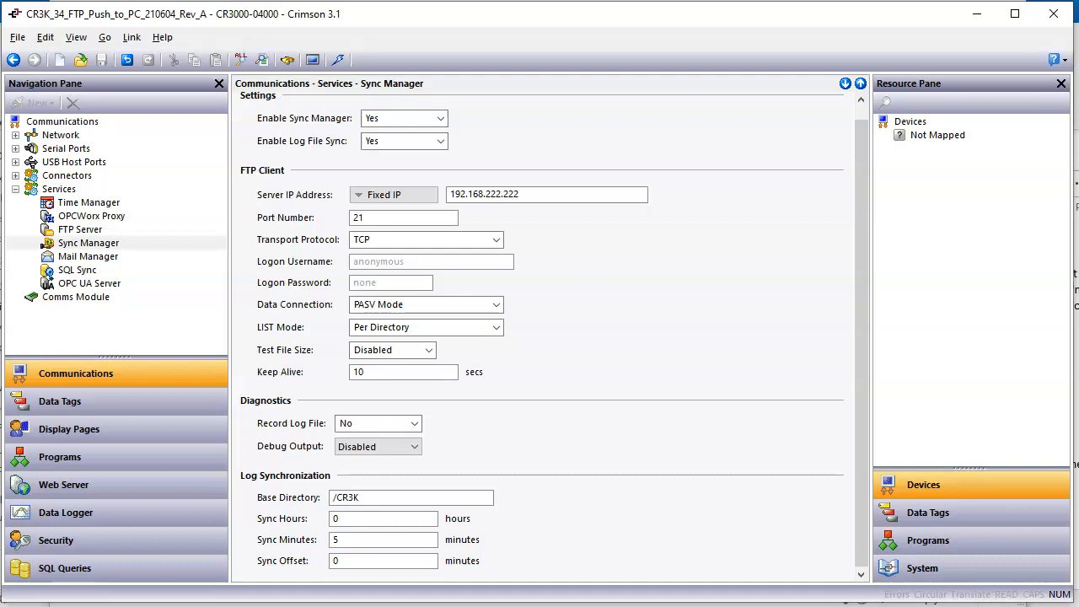
text(_S)
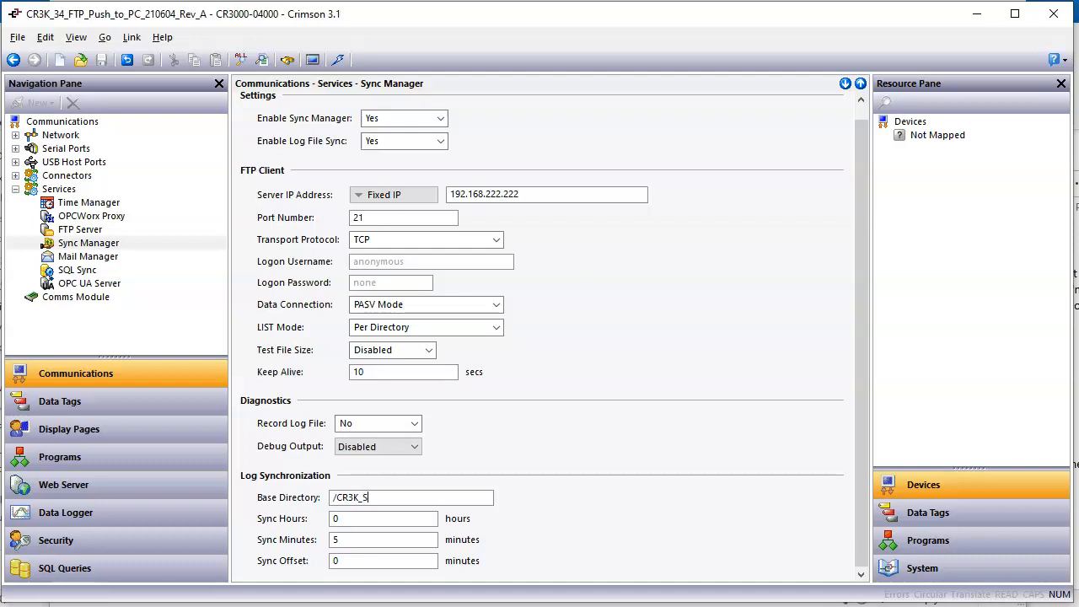
text(tuff/)
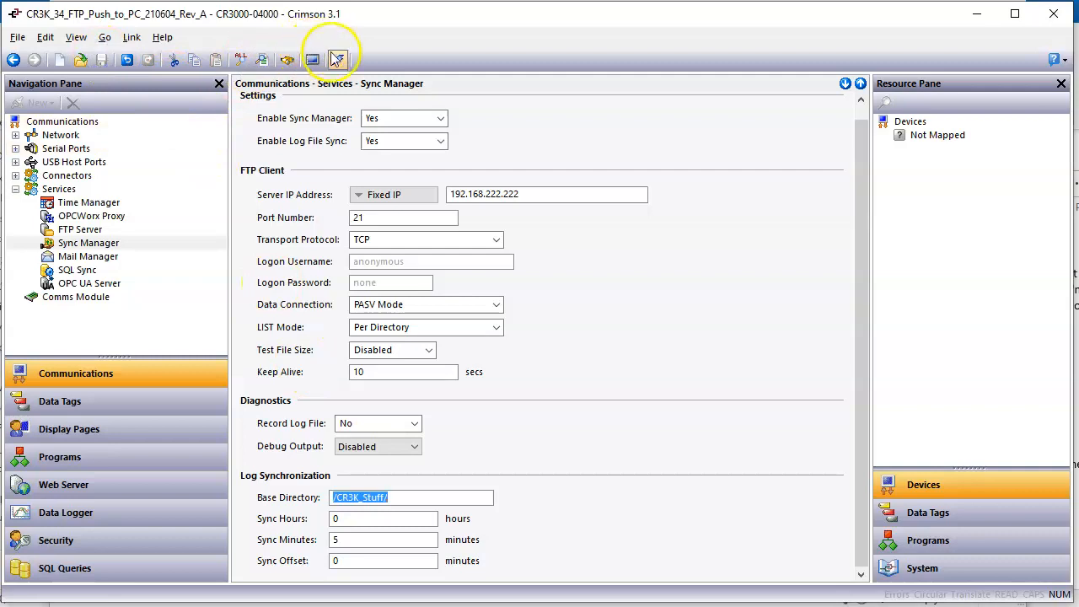
click(338, 59)
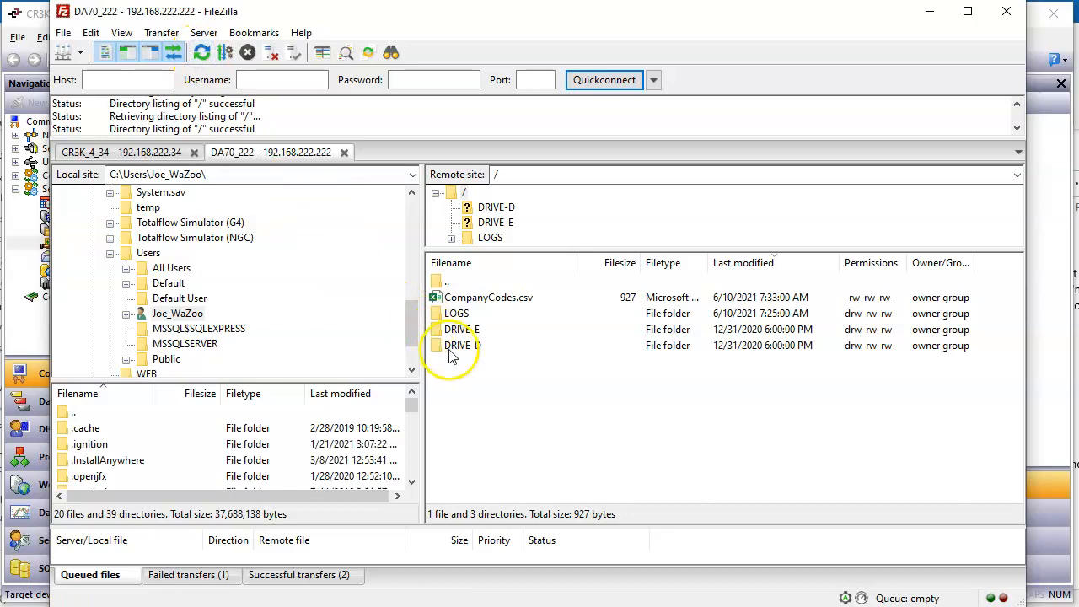
Step: Refresh the root, inspect CR3K_Stuff/LOGS (CR3K, MyLogs, JW210609), and return to root
double_click(456, 313)
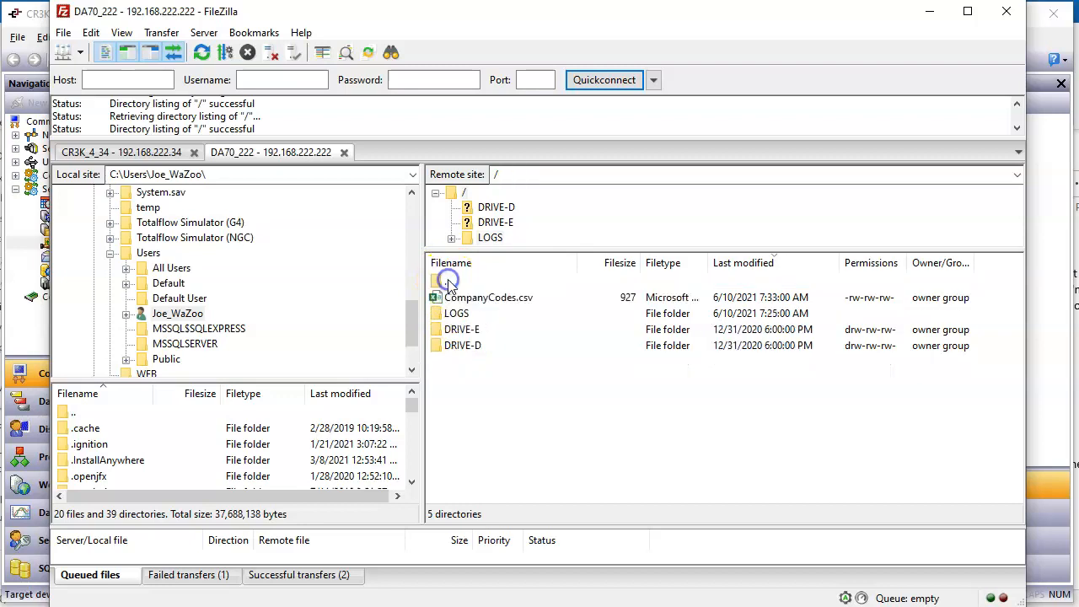
click(202, 52)
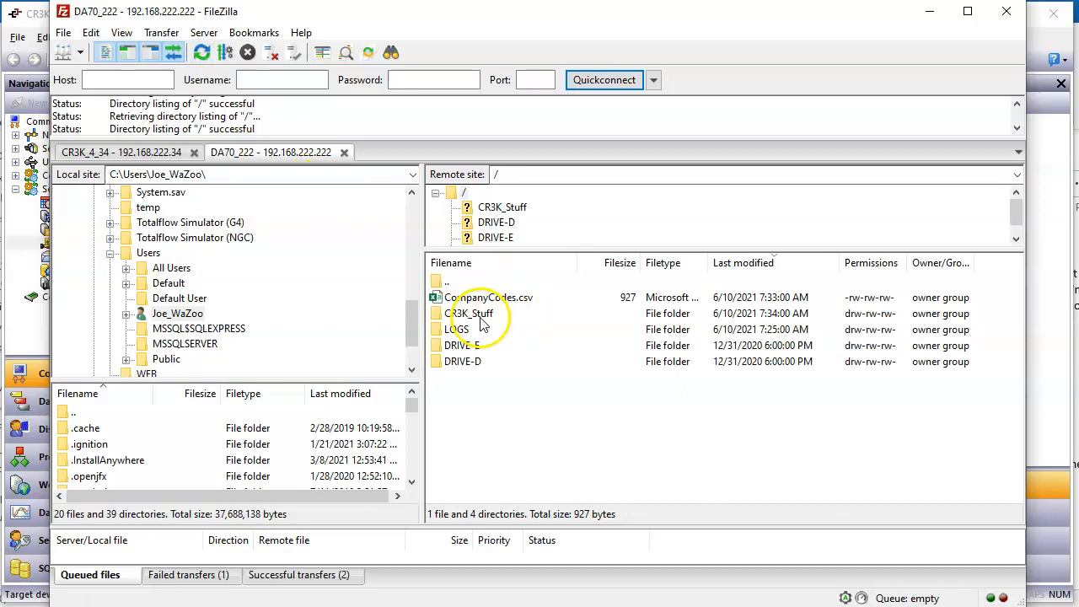
mouse_move(485, 323)
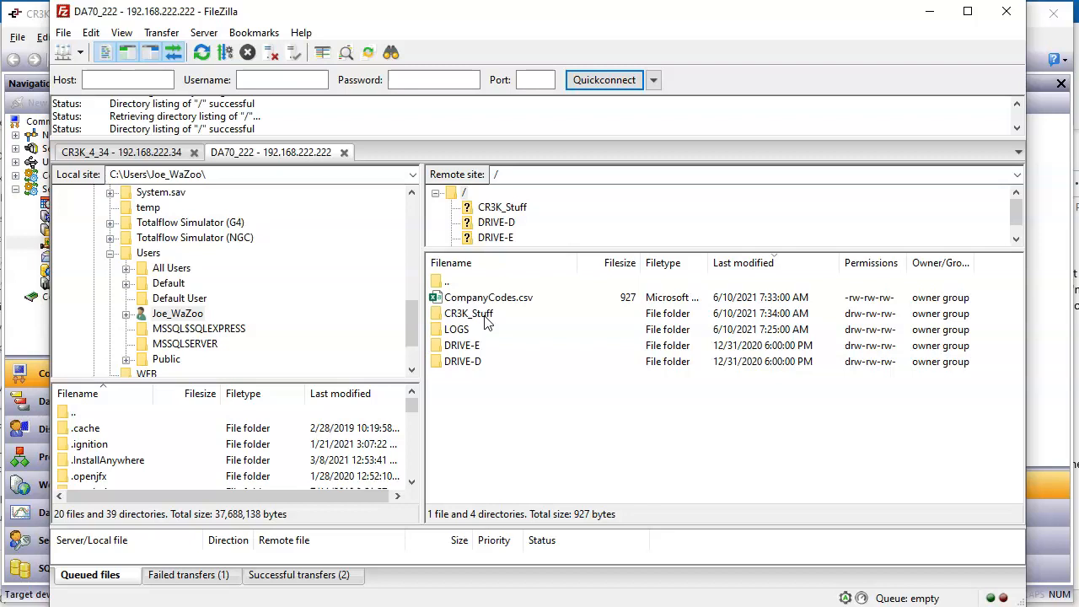
double_click(468, 313)
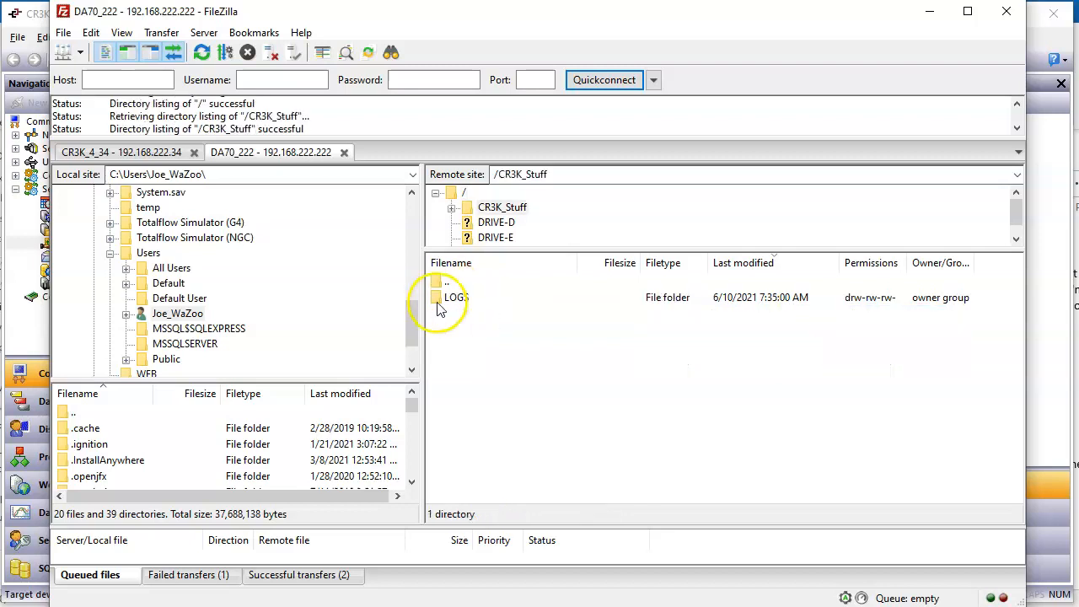
double_click(458, 297)
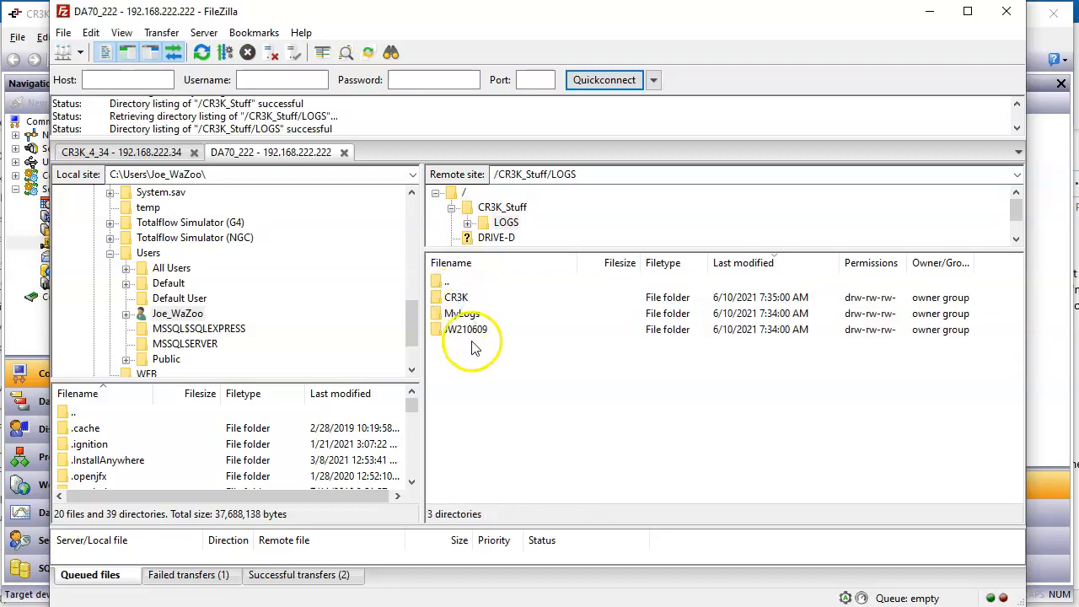
mouse_move(447, 285)
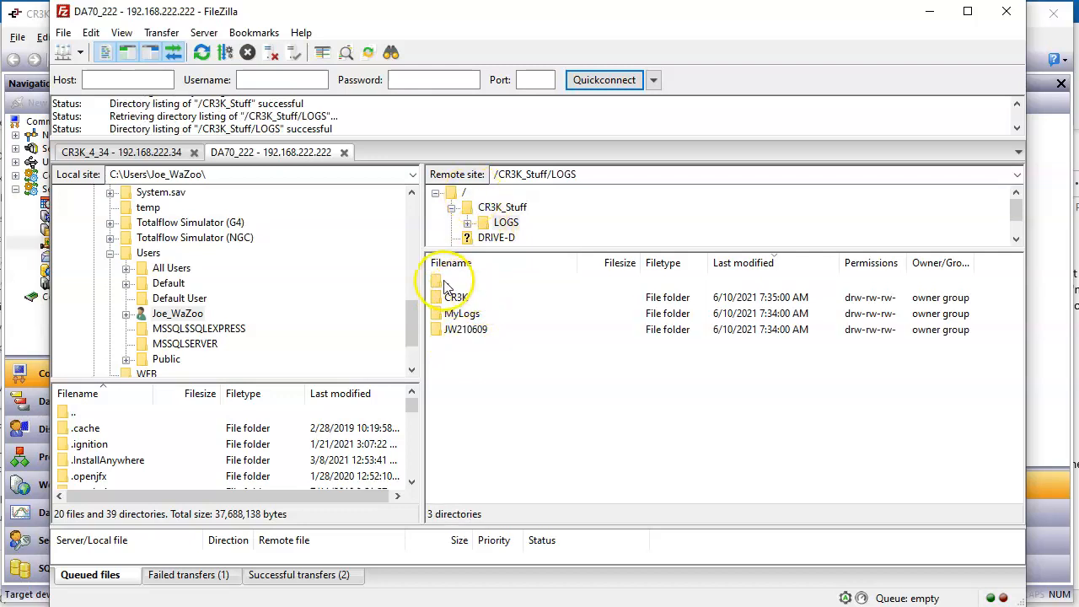
double_click(447, 280)
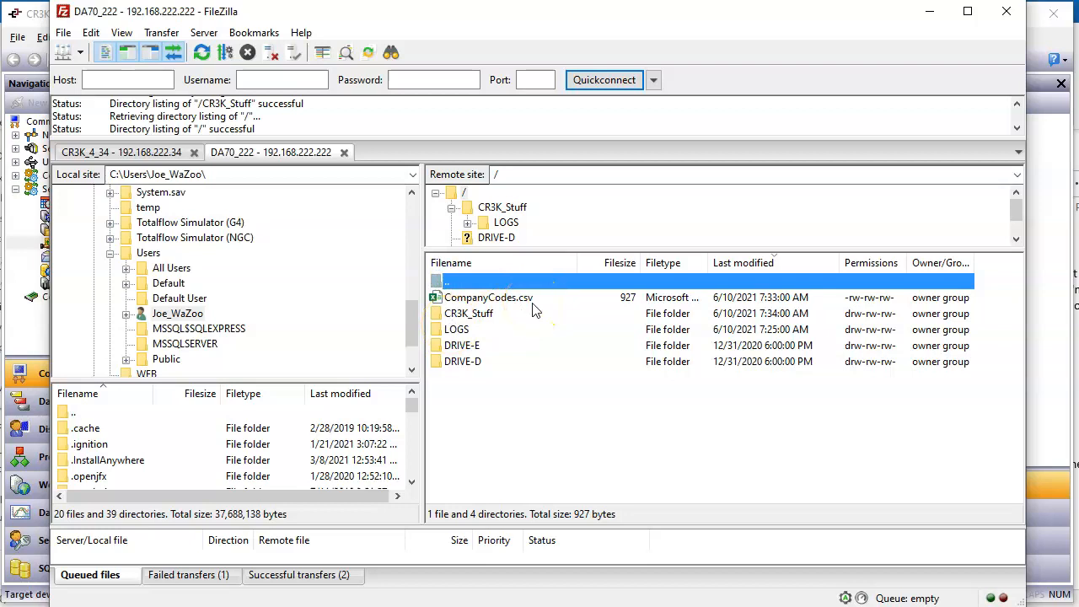
mouse_move(590, 314)
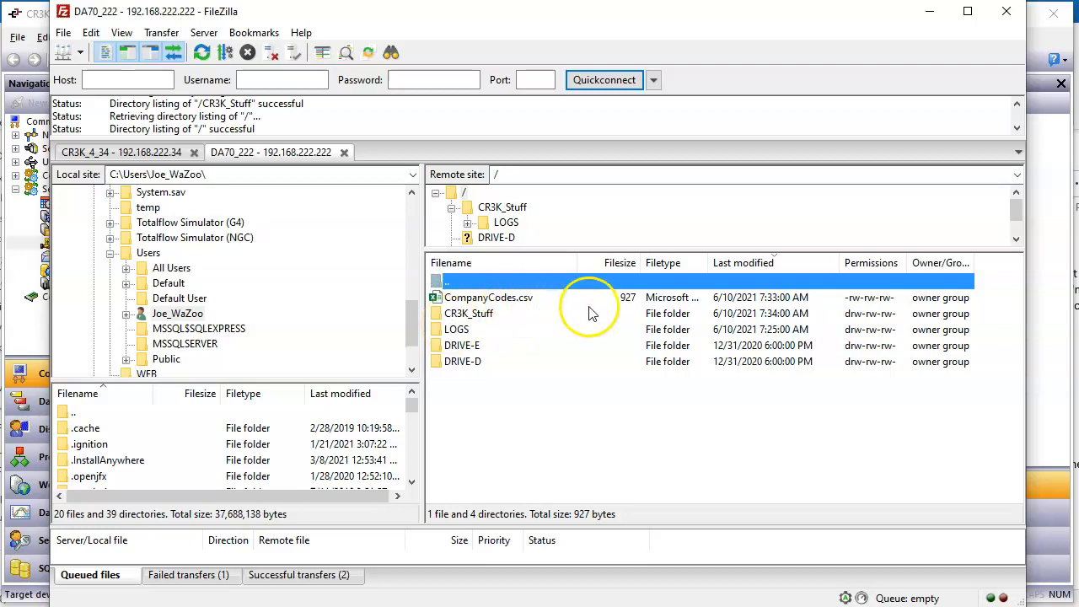
mouse_move(780, 308)
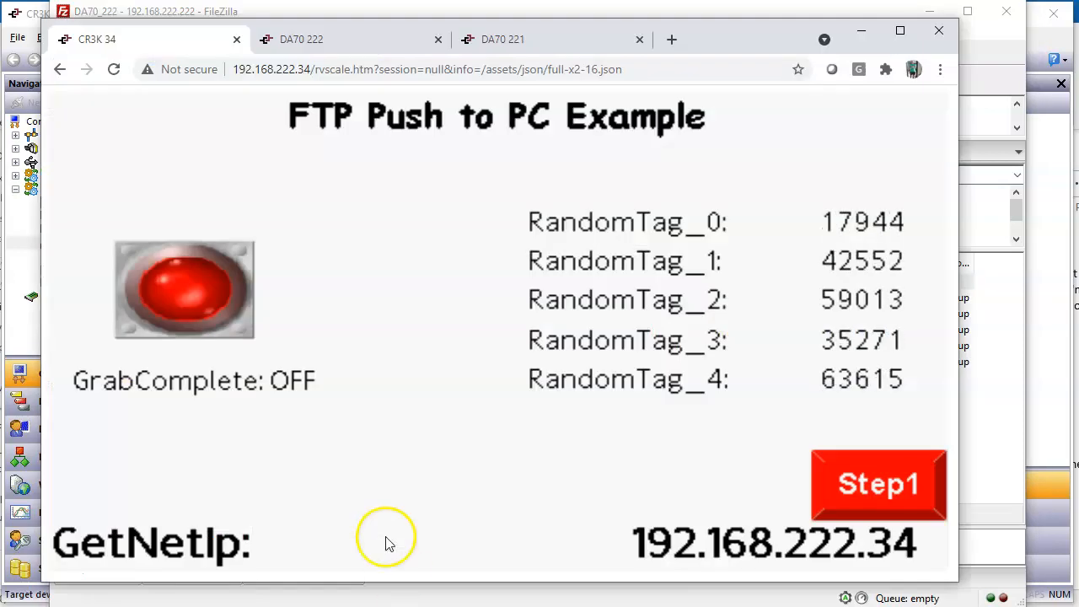
mouse_move(479, 443)
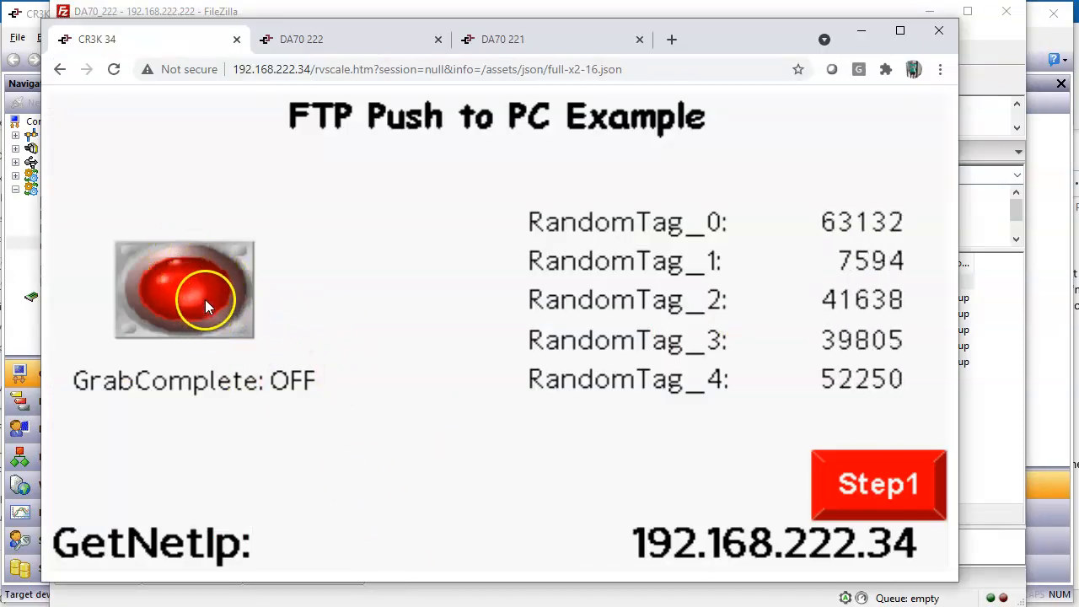
Step: Trigger the CSV push with the red button on the FTP Push to PC Example page
click(184, 289)
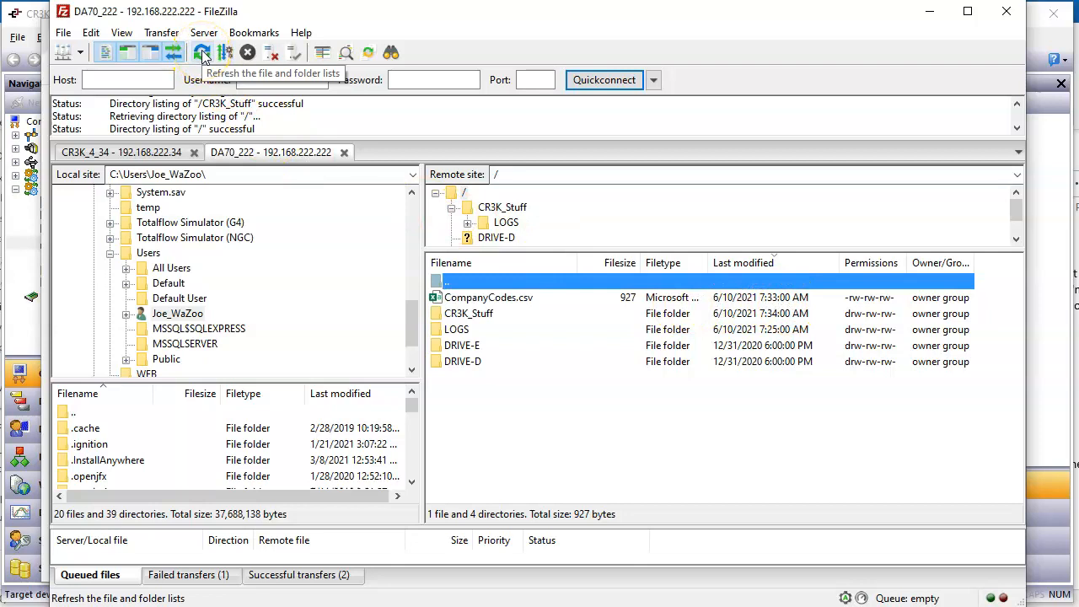
Step: Refresh the DA70 root to see CompanyCodes.csv updated at 7:35 AM
click(200, 52)
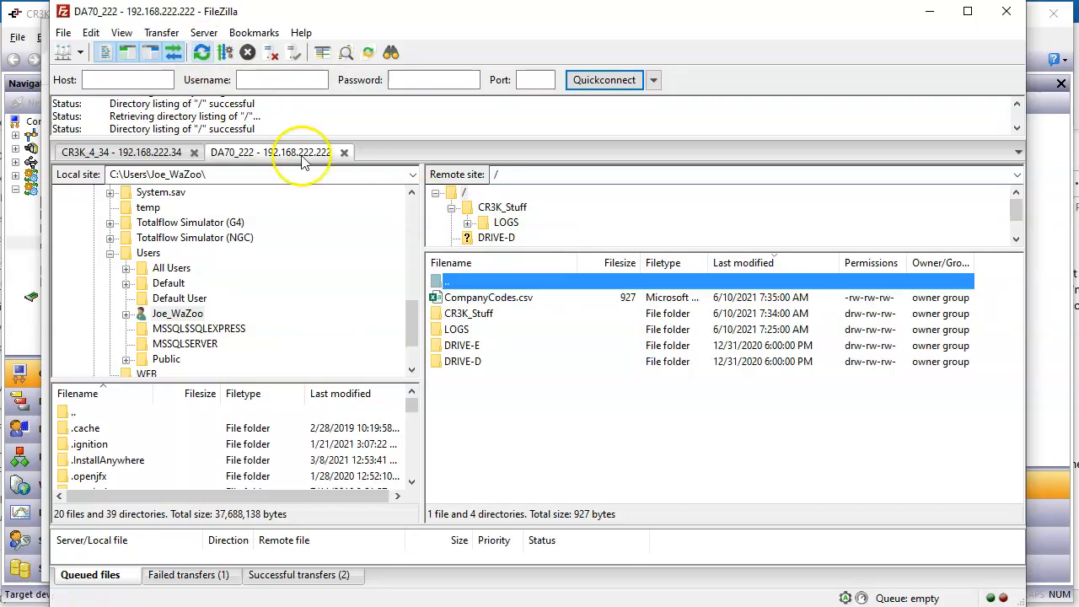
mouse_move(776, 312)
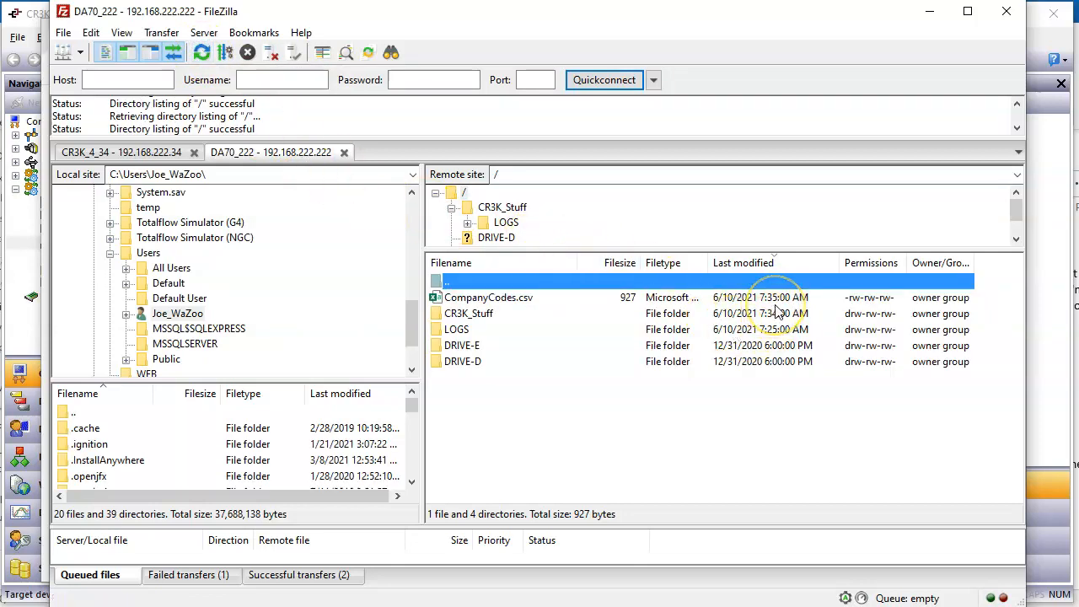
mouse_move(738, 367)
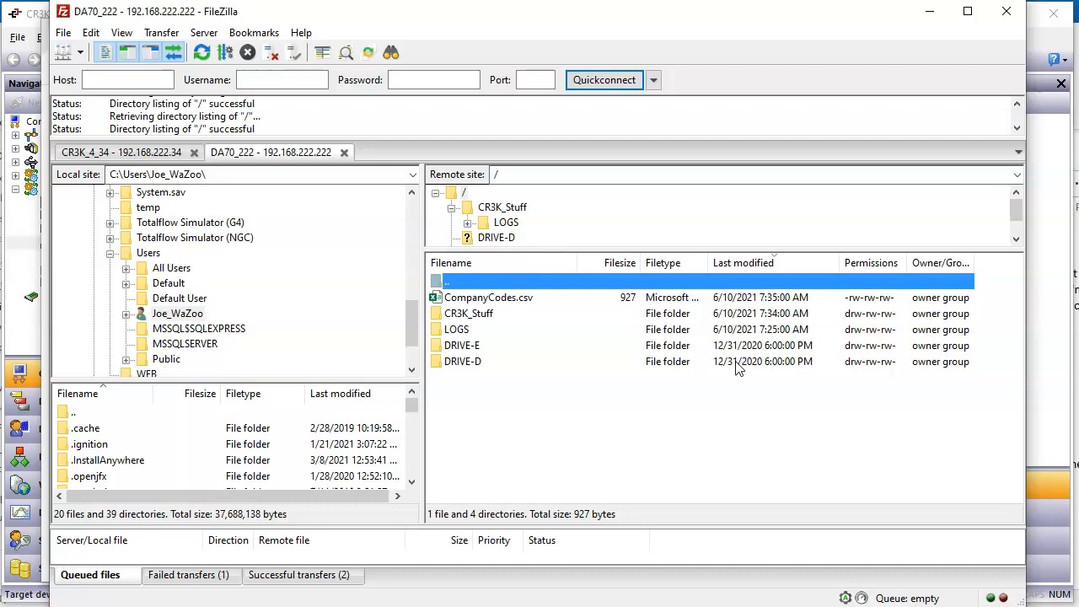
mouse_move(633, 411)
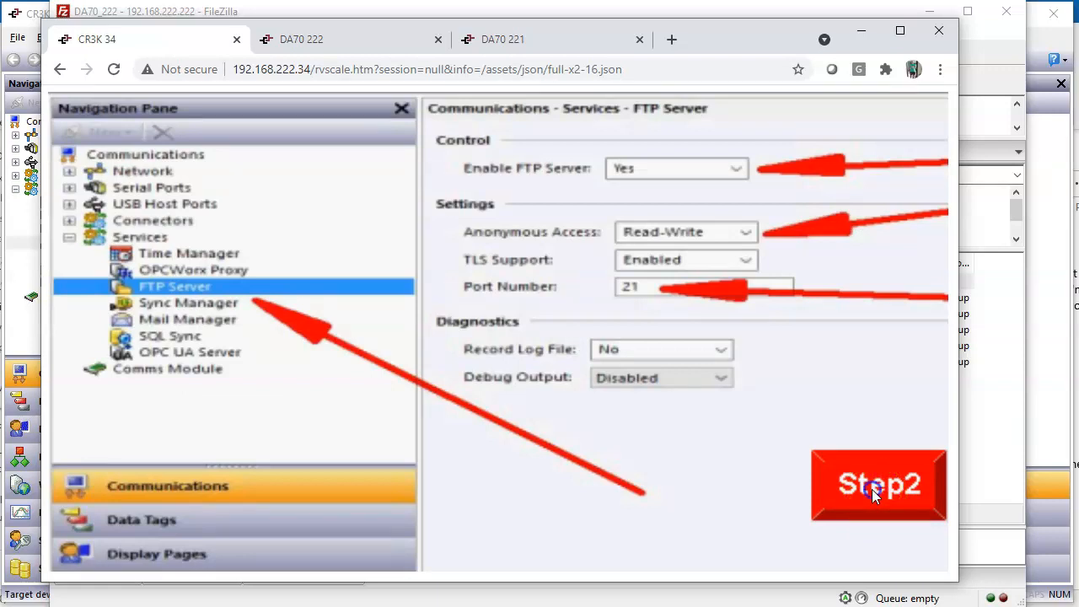
click(189, 303)
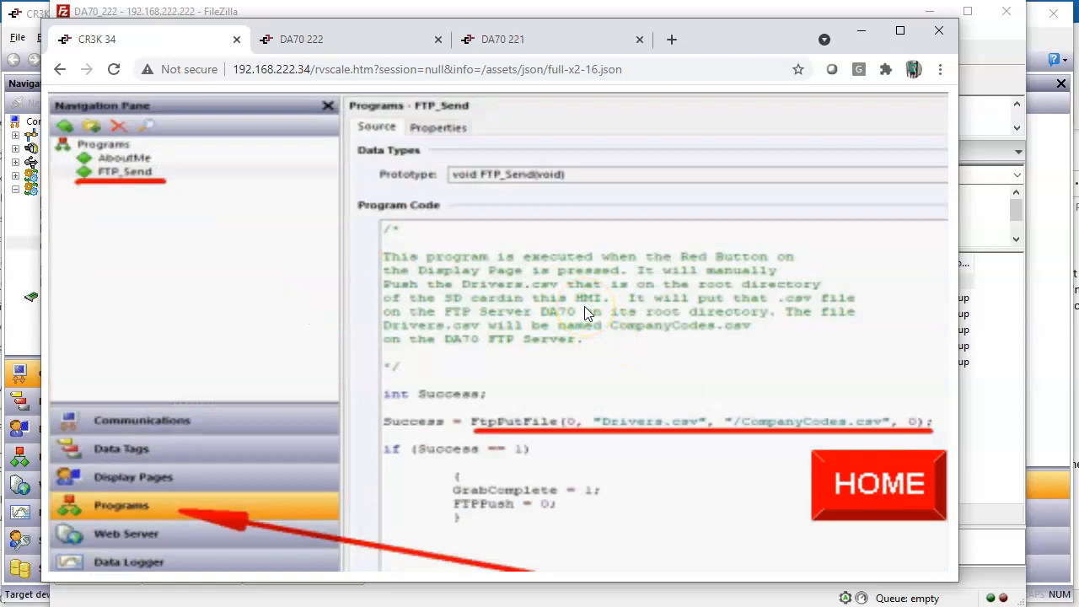
mouse_move(860, 477)
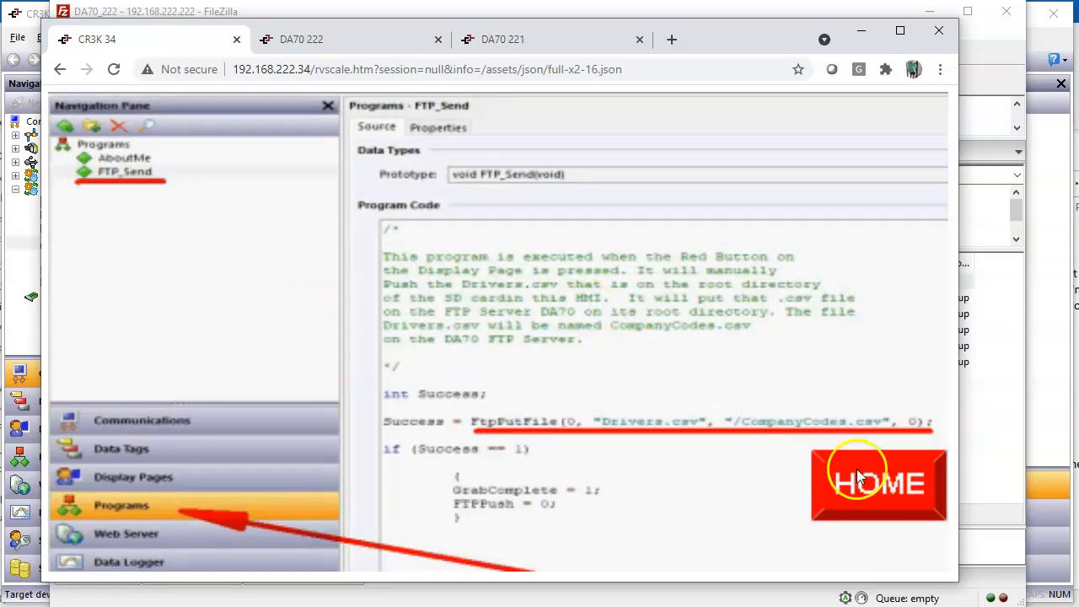
click(878, 483)
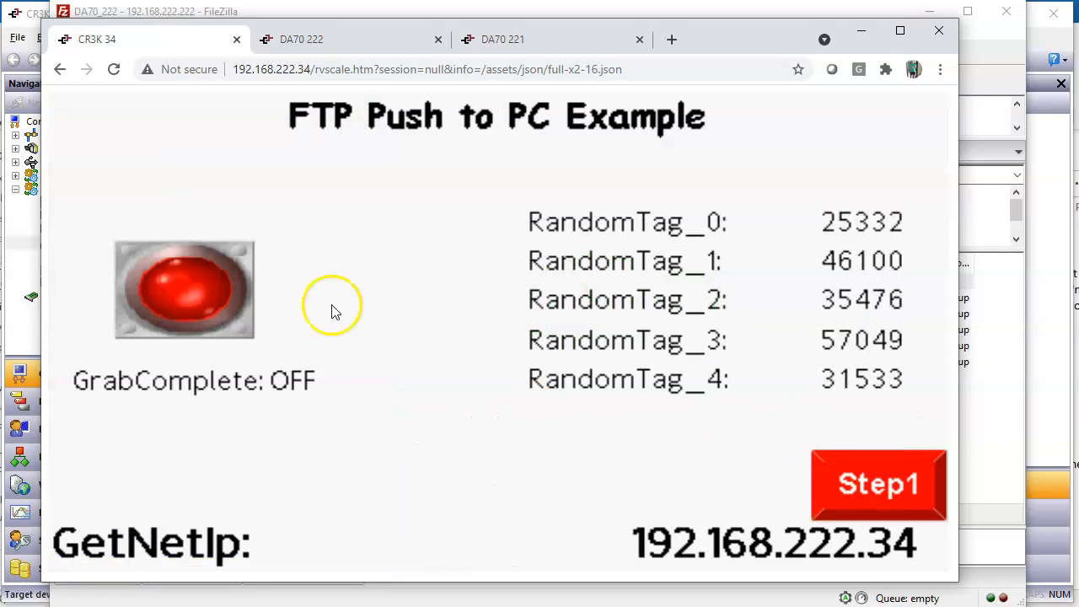